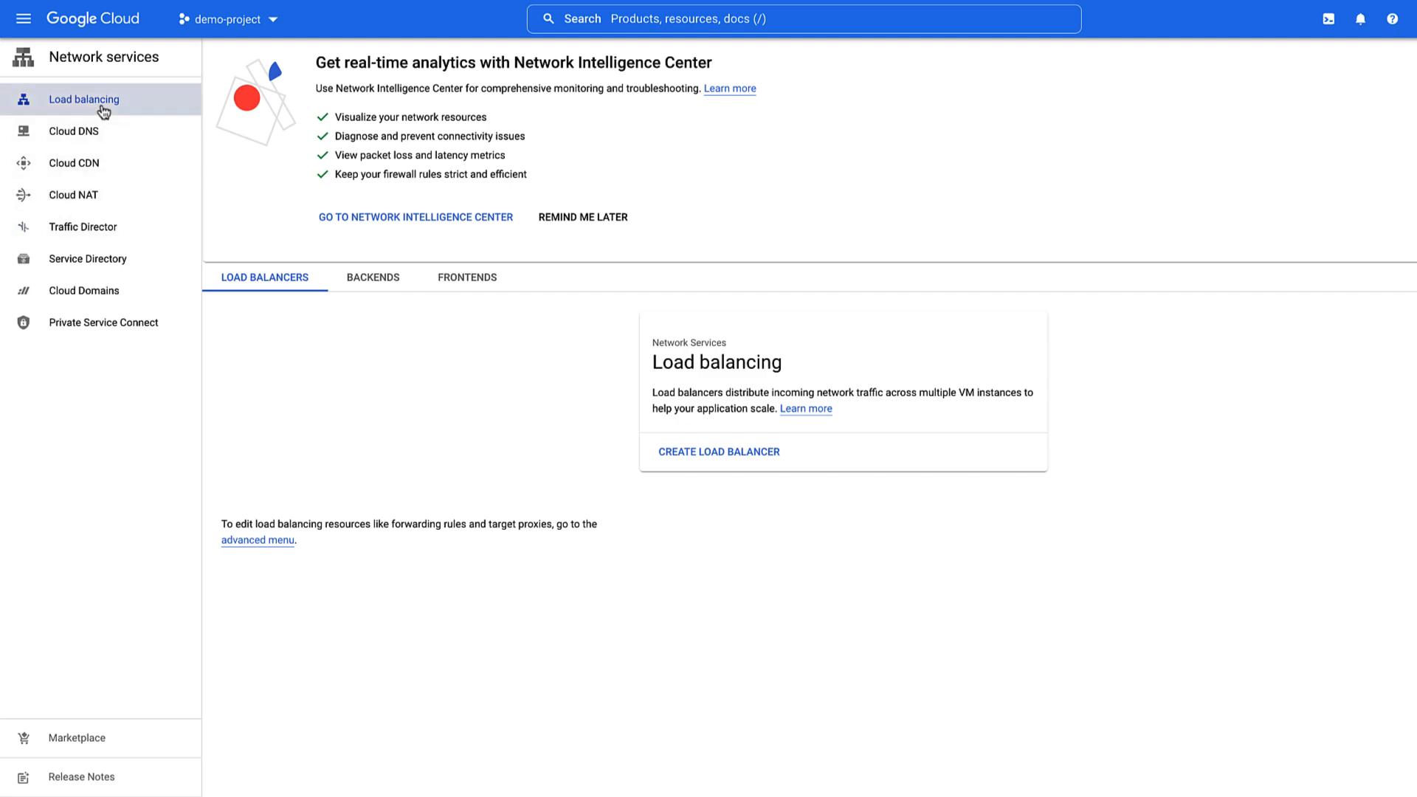
Start a new internet-facing Global HTTP(S) Load Balancer and continue to its setup wizard
{"action": "left_click", "coordinate": [719, 452]}
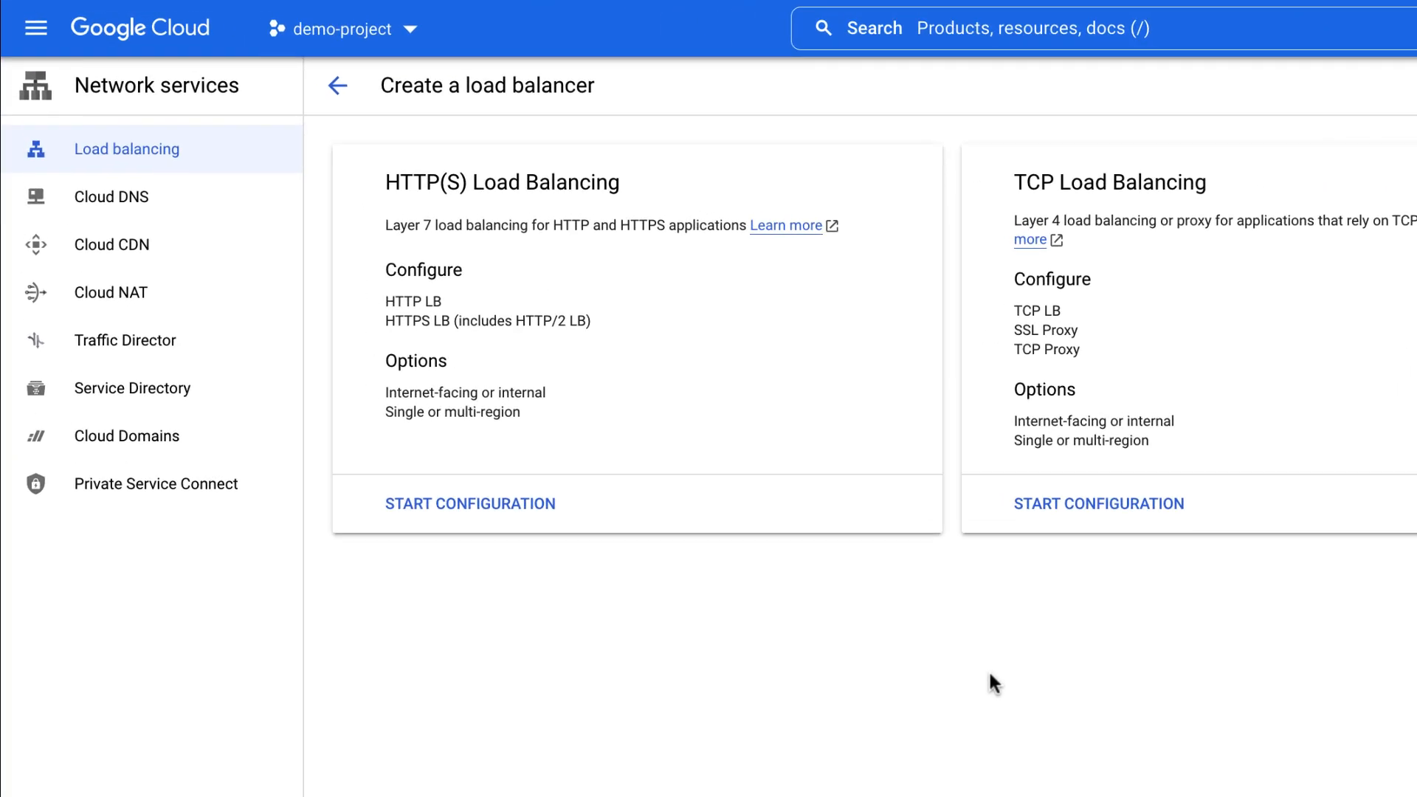
{"action": "left_click", "coordinate": [470, 503]}
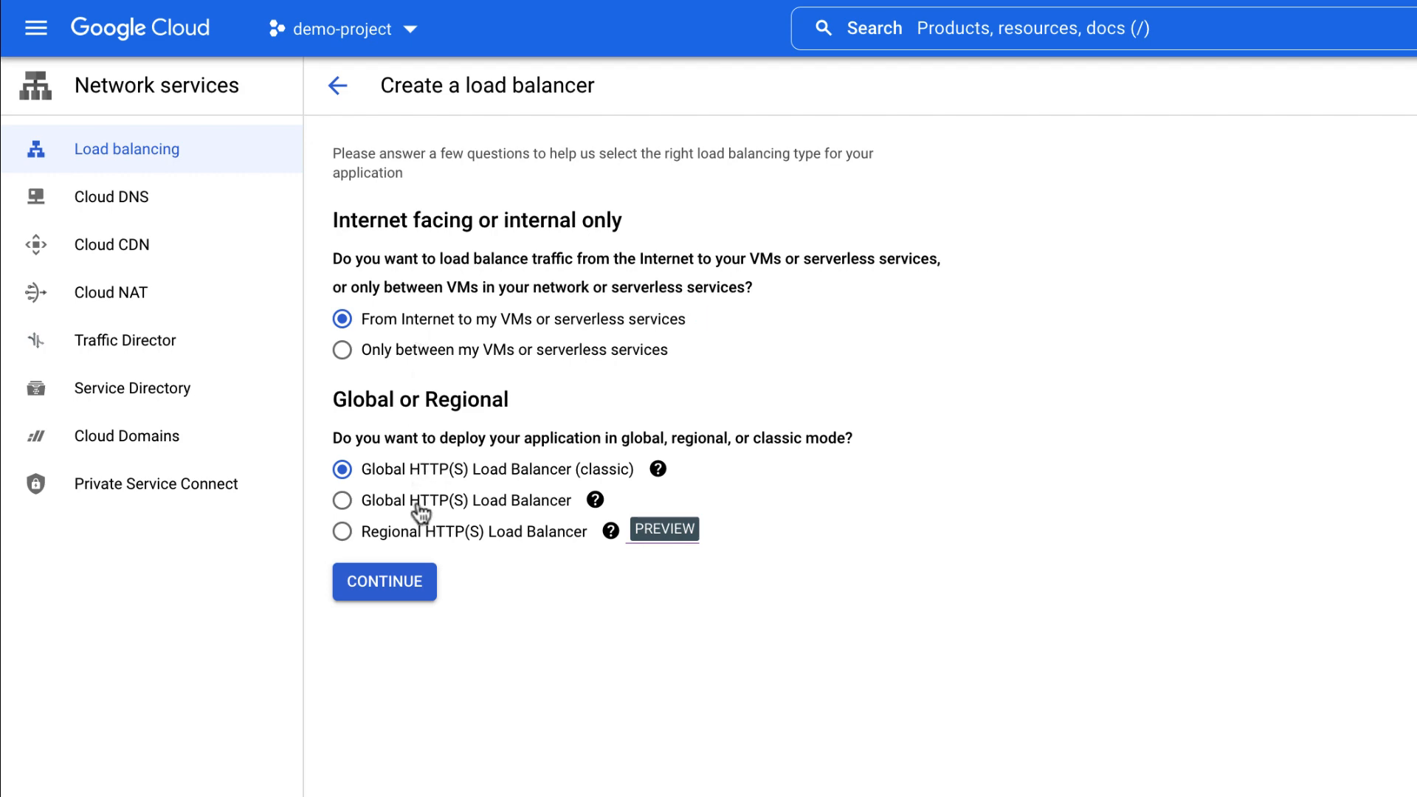
{"action": "left_click", "coordinate": [342, 500]}
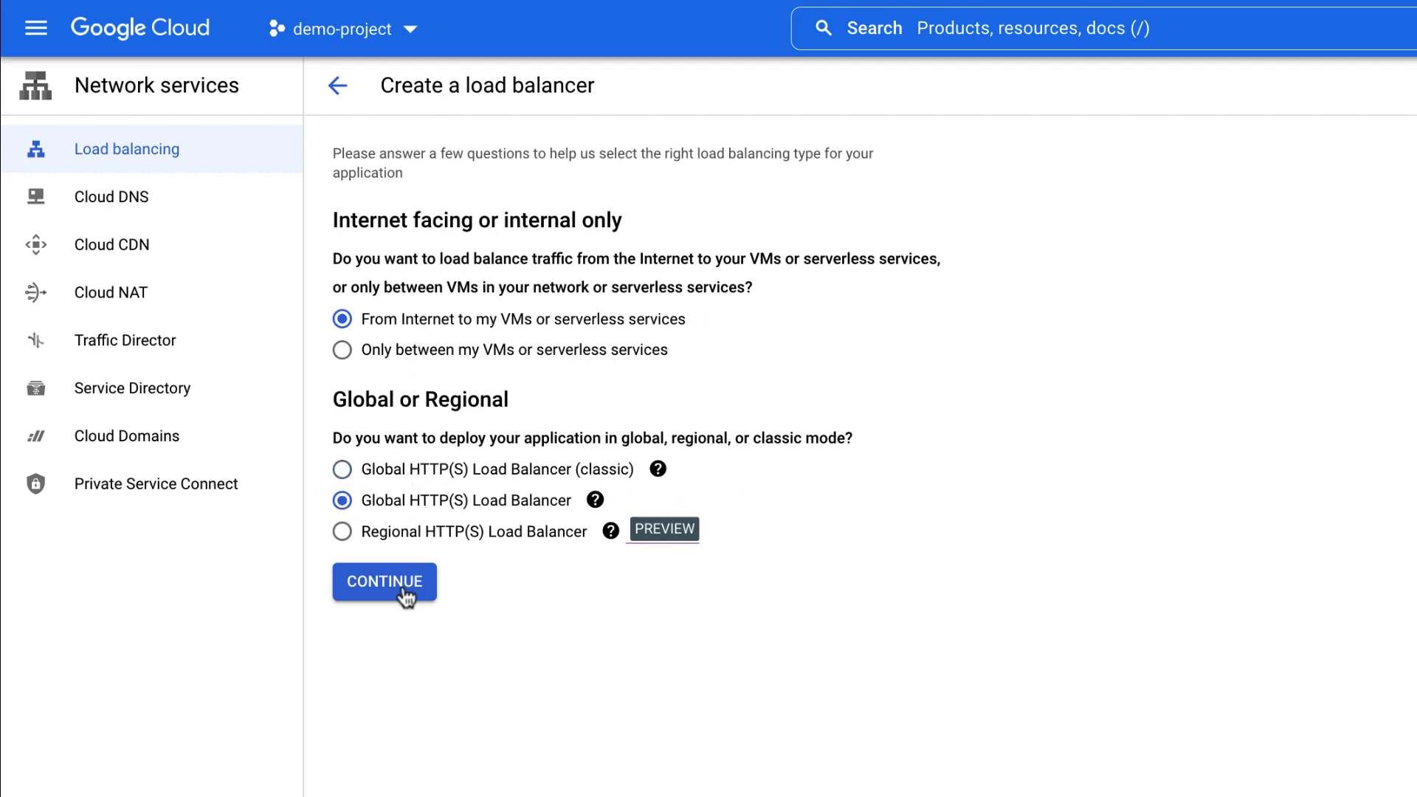
{"action": "left_click", "coordinate": [384, 581]}
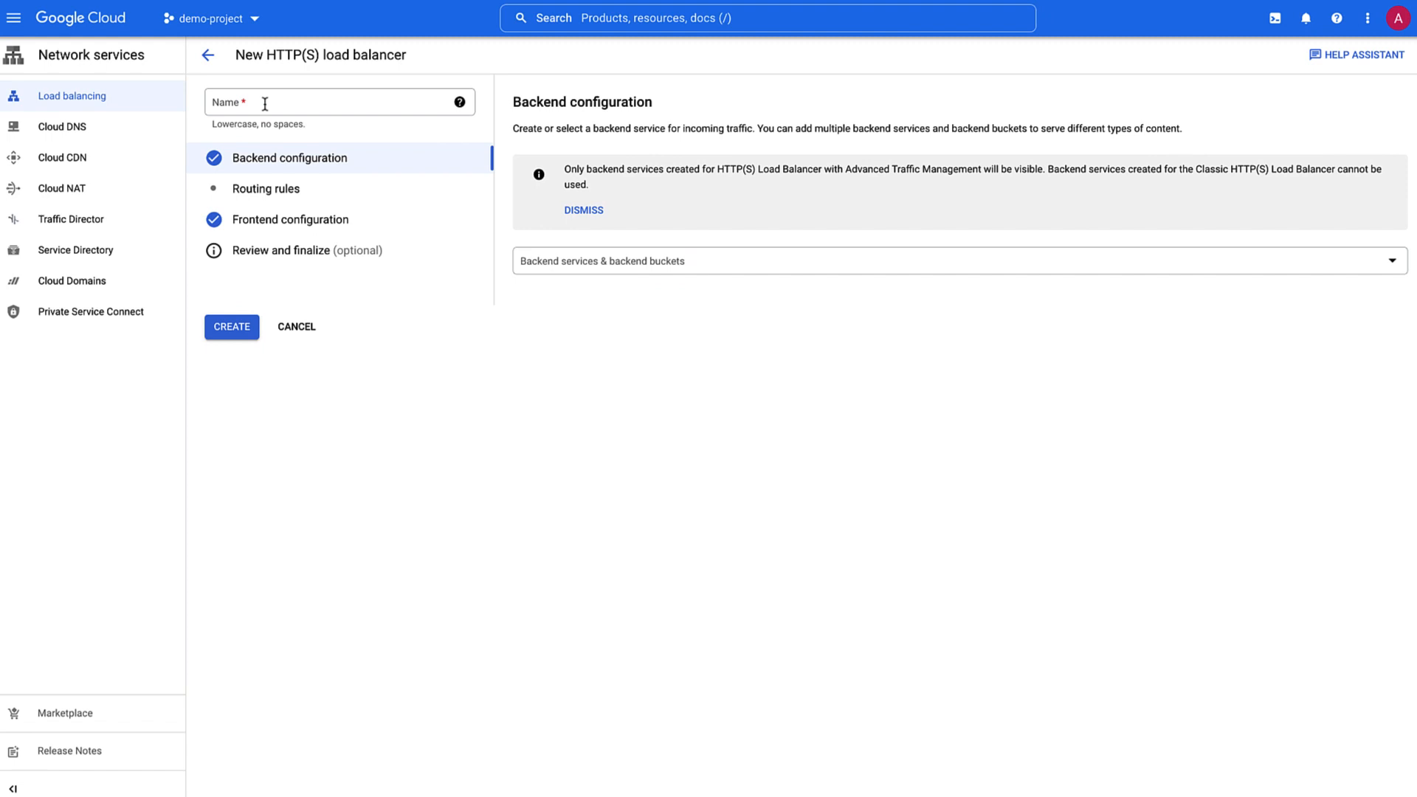
Name the load balancer web-map-http and begin a new backend service from the backends dropdown
{"action": "left_click", "coordinate": [340, 101]}
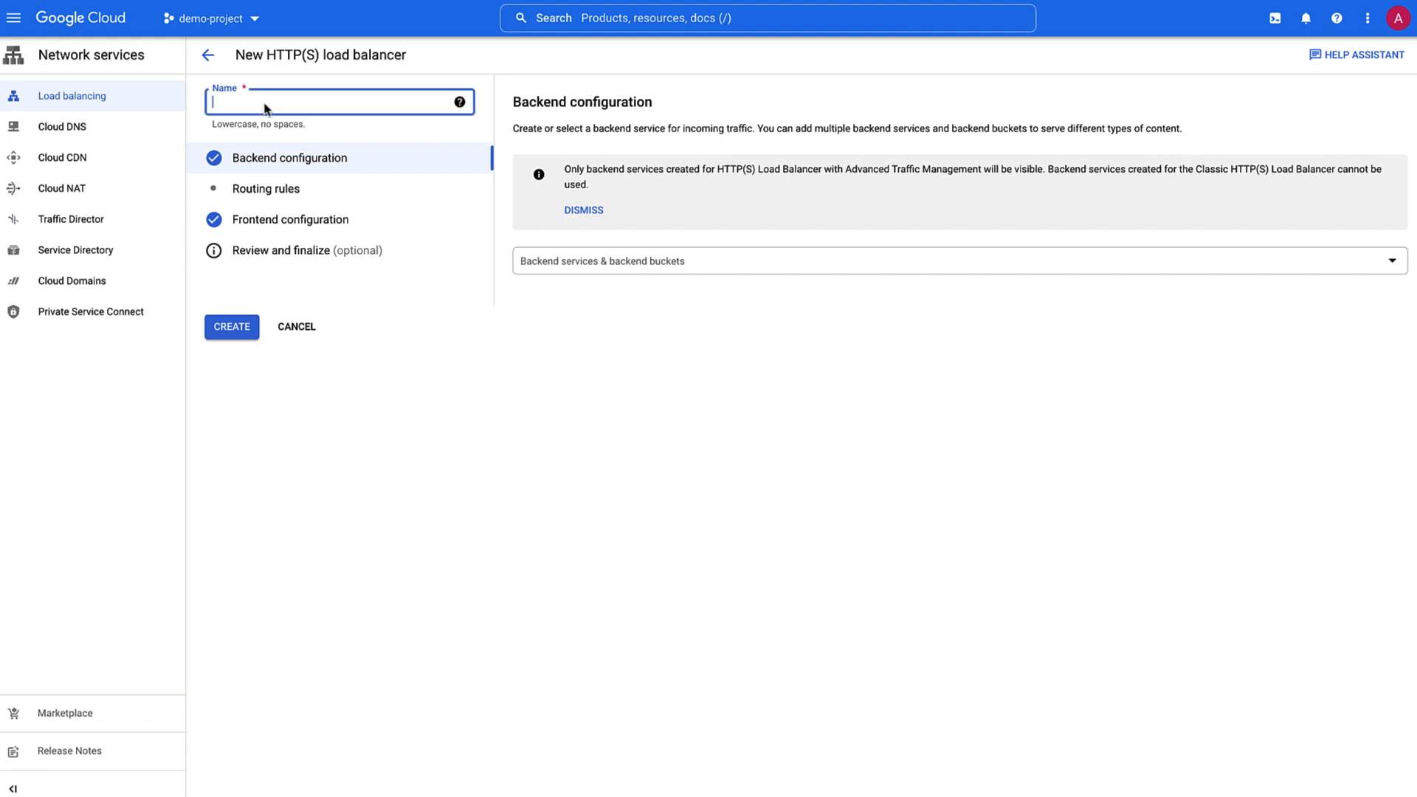
{"action": "type", "text": "web-map-http"}
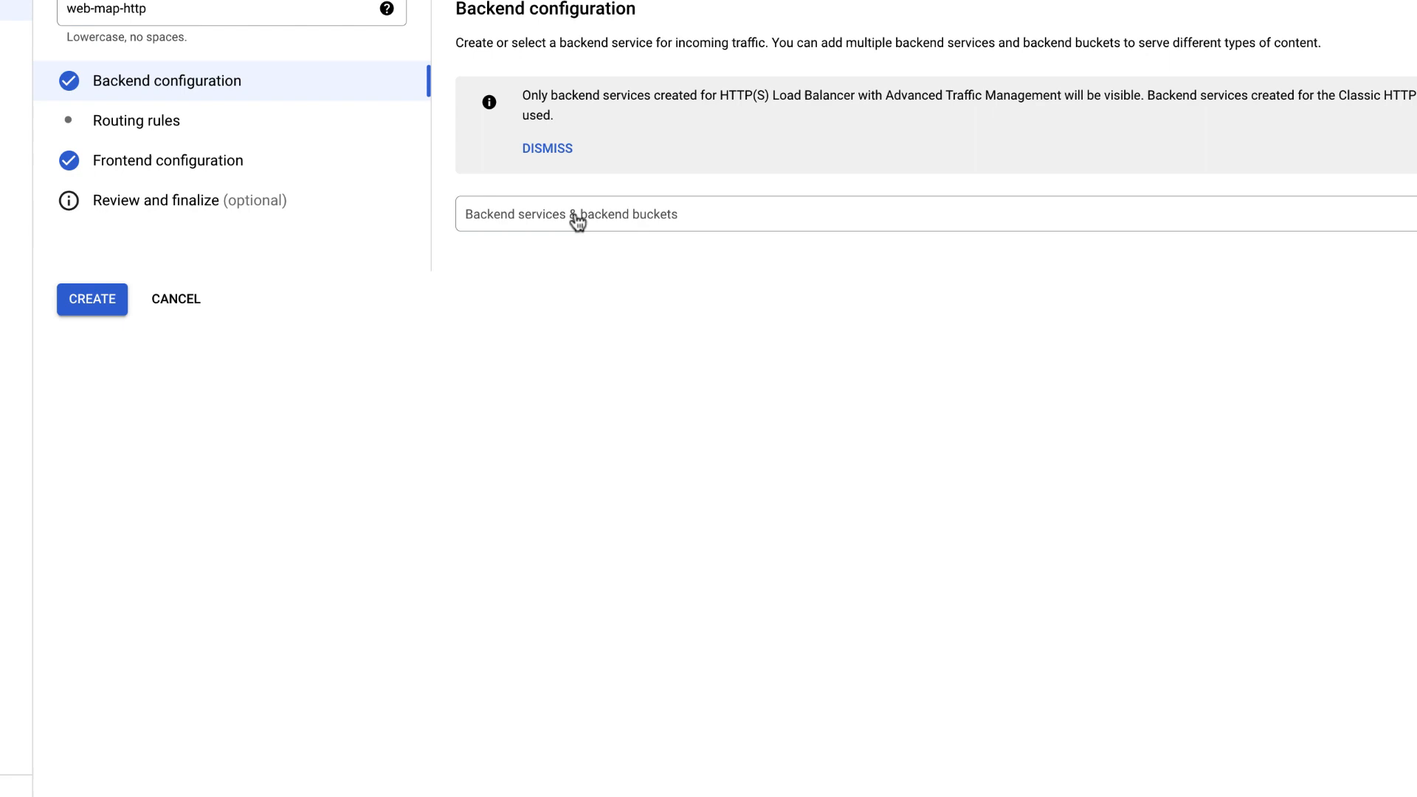
{"action": "left_click", "coordinate": [571, 214]}
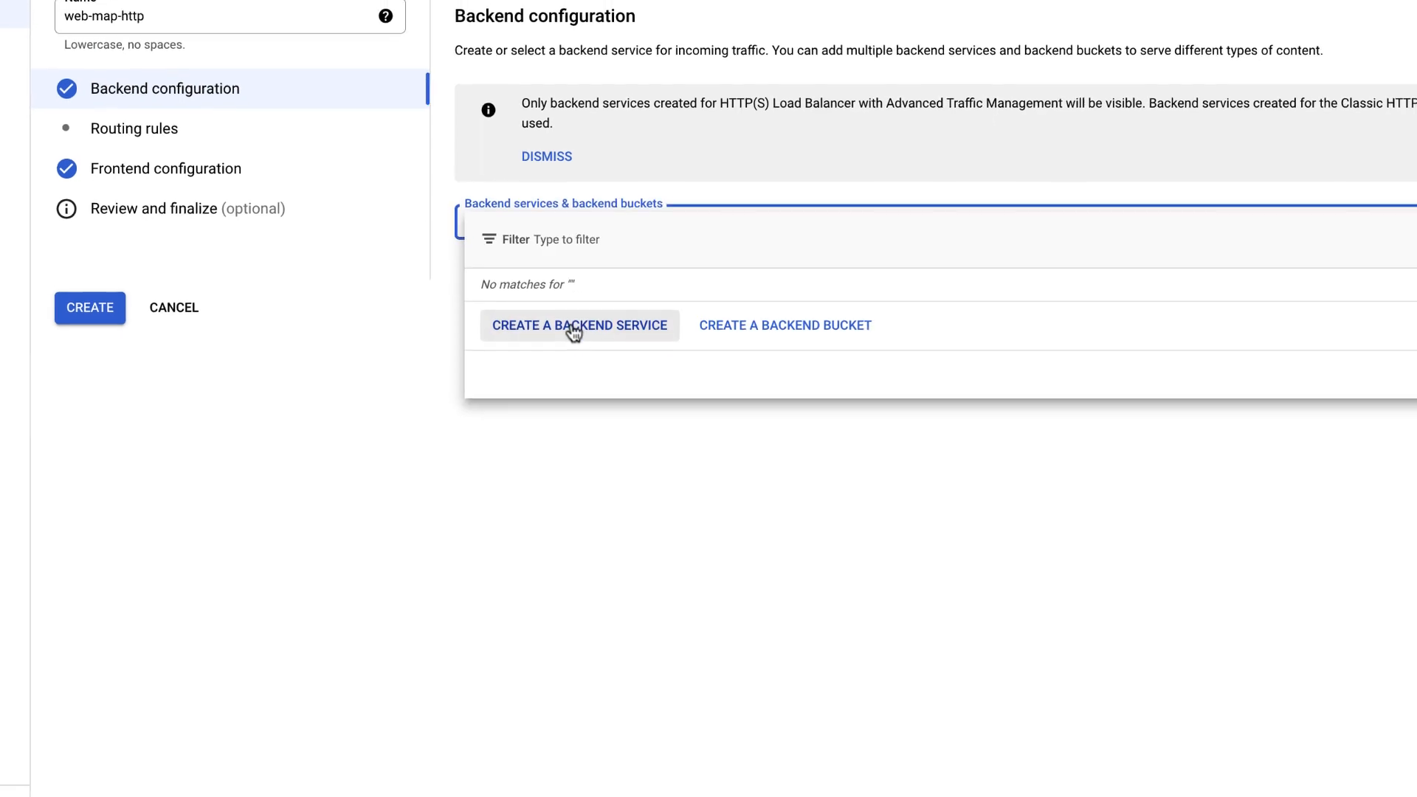
{"action": "left_click", "coordinate": [579, 325]}
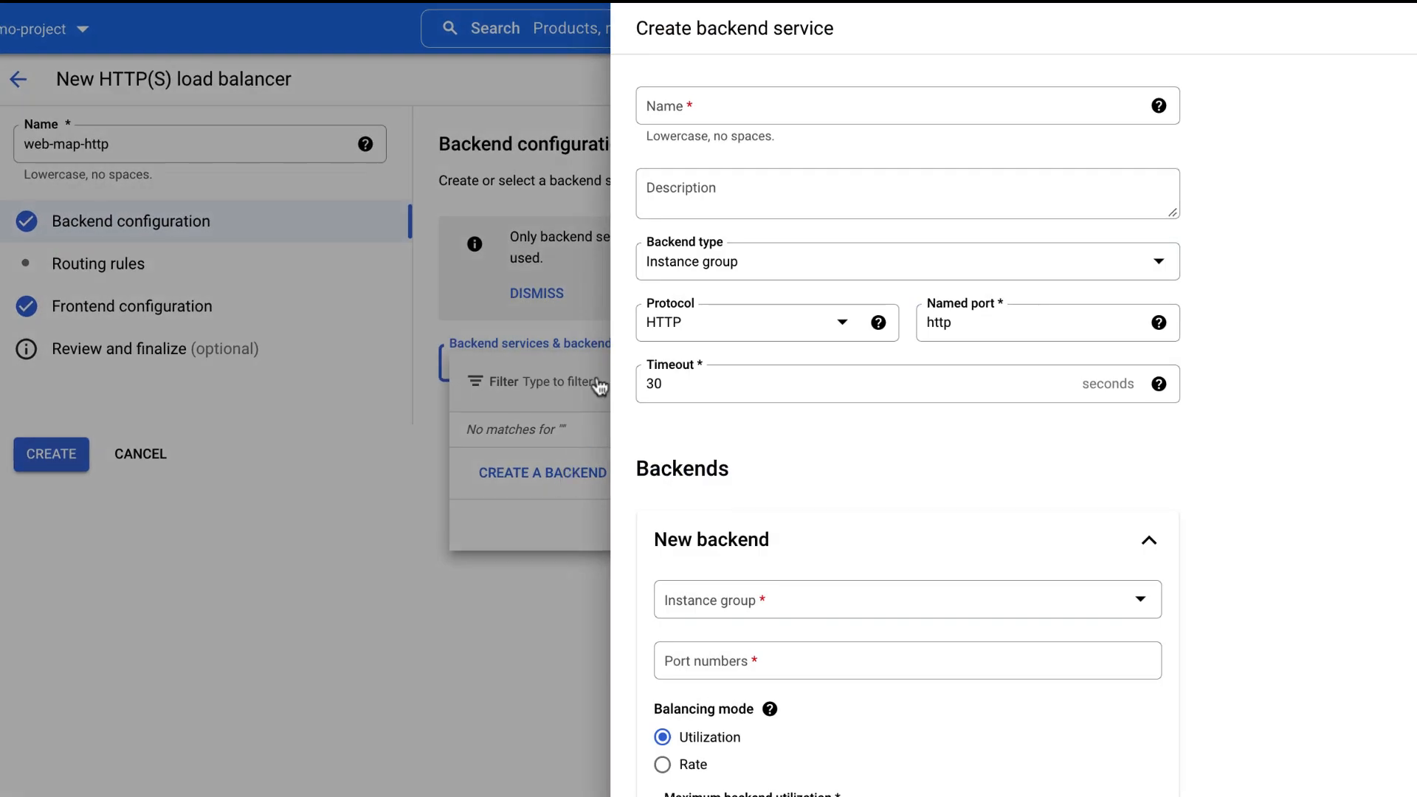
Name the backend service web-backend-service, keeping instance group type and HTTP protocol
{"action": "left_click", "coordinate": [904, 105]}
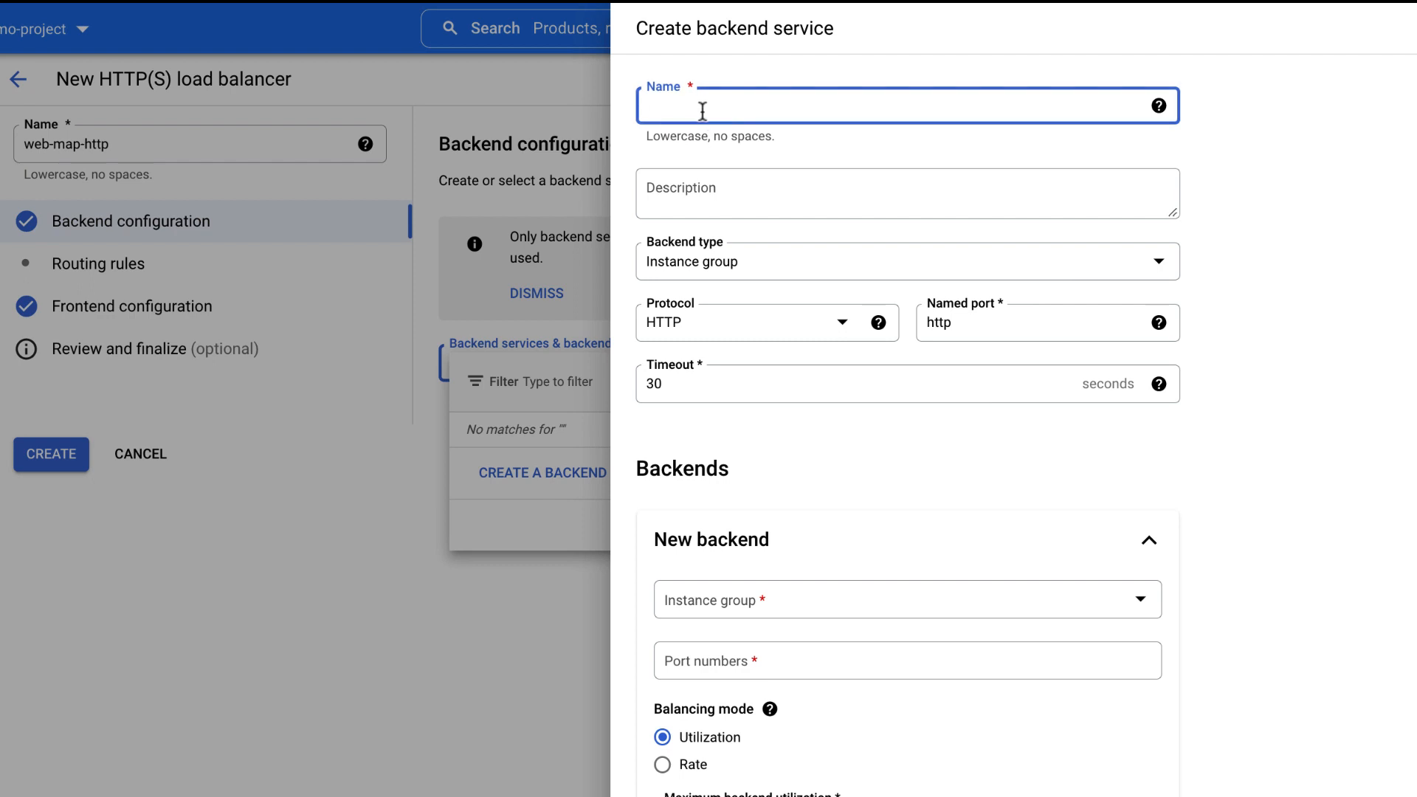
{"action": "type", "text": "web-backend-service"}
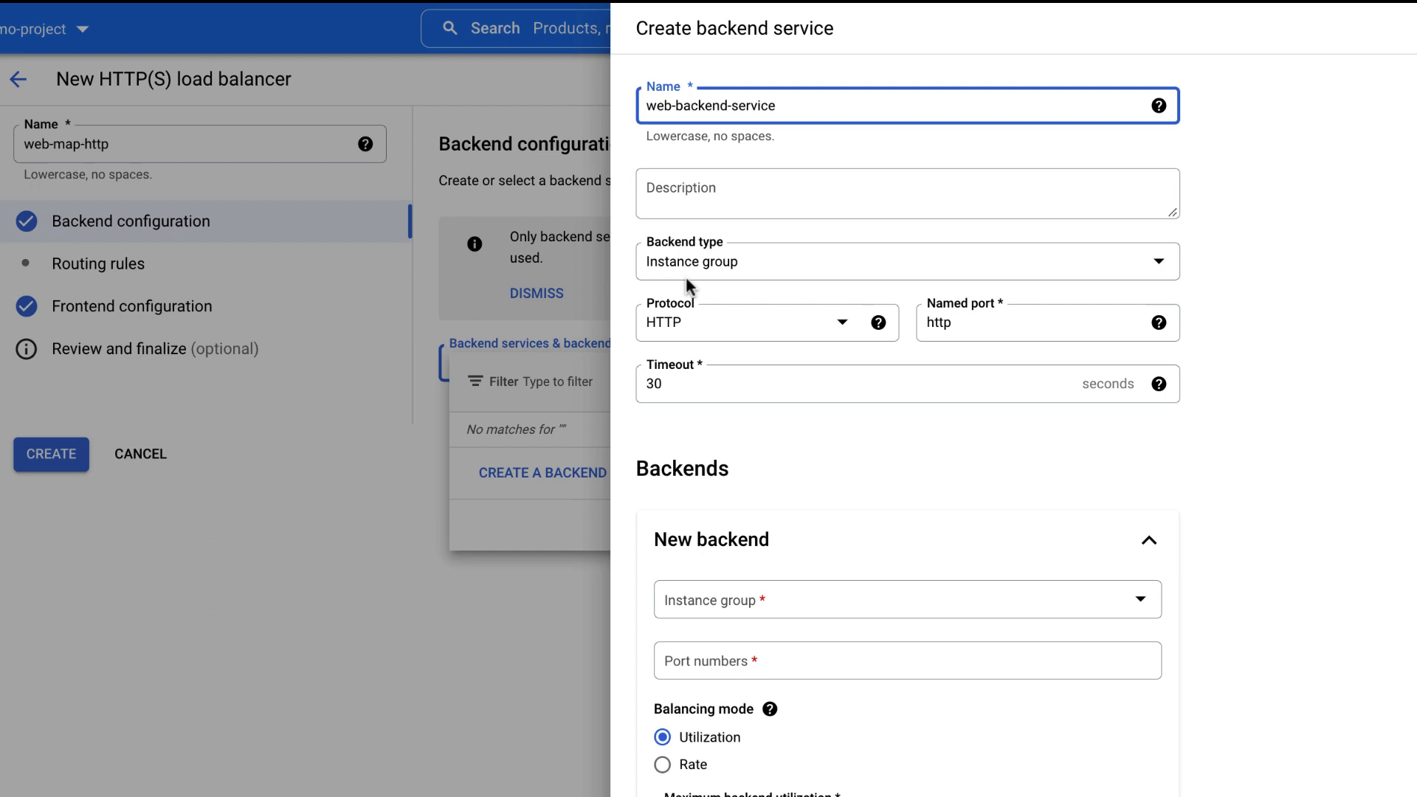
{"action": "left_click", "coordinate": [875, 323]}
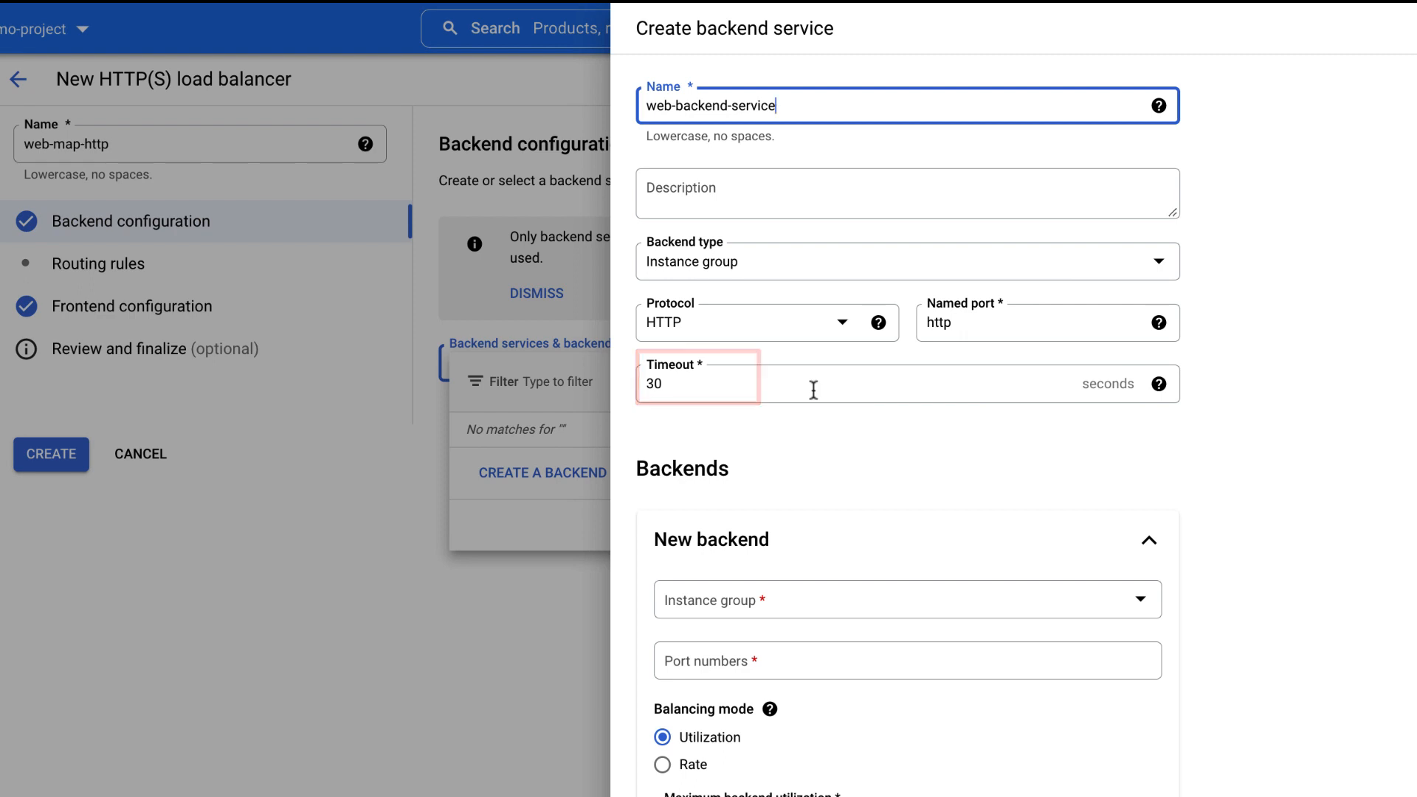
Add instance group lb-backend on port 80 as the service's backend and mark it Done
{"action": "scroll", "scroll_direction": "down", "scroll_amount": 3}
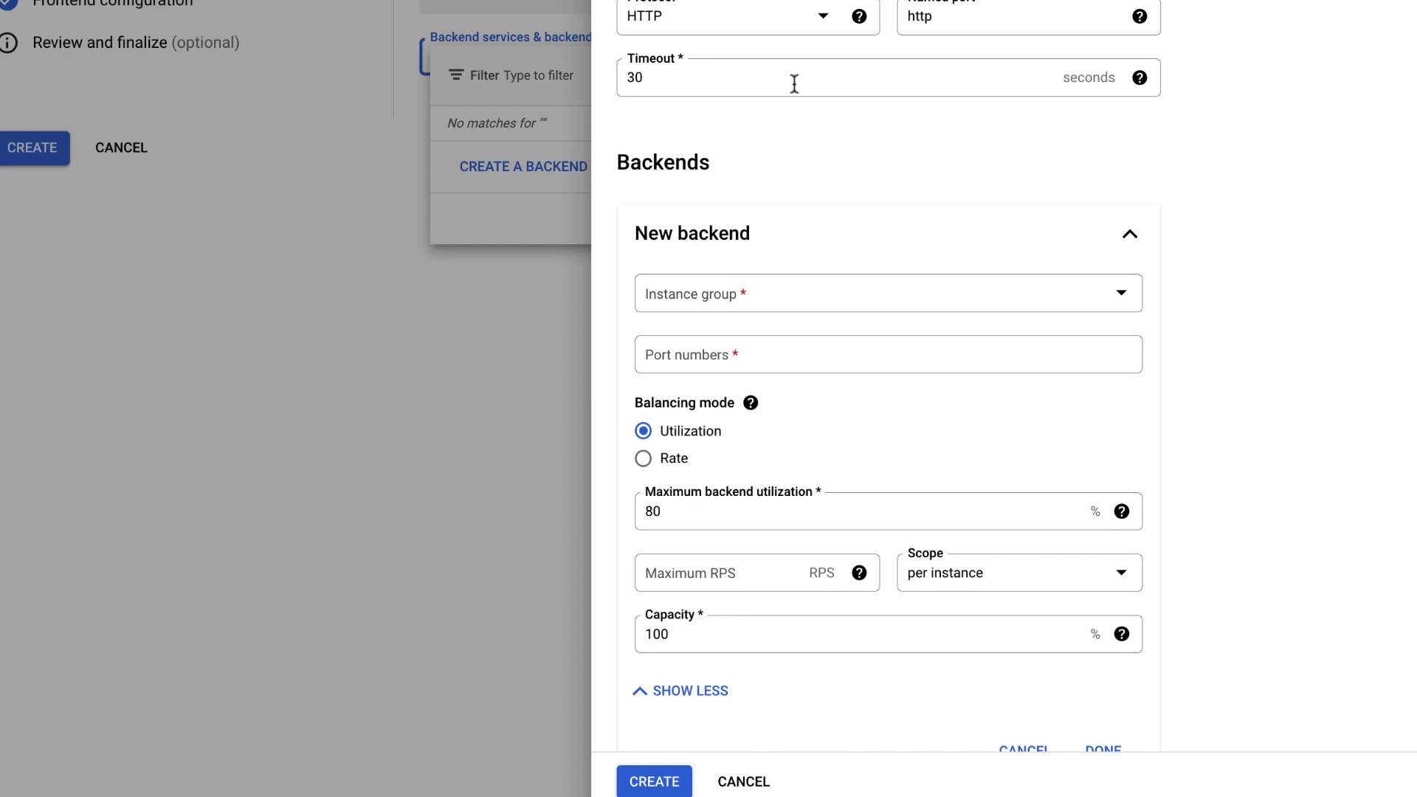
{"action": "left_click", "coordinate": [886, 292]}
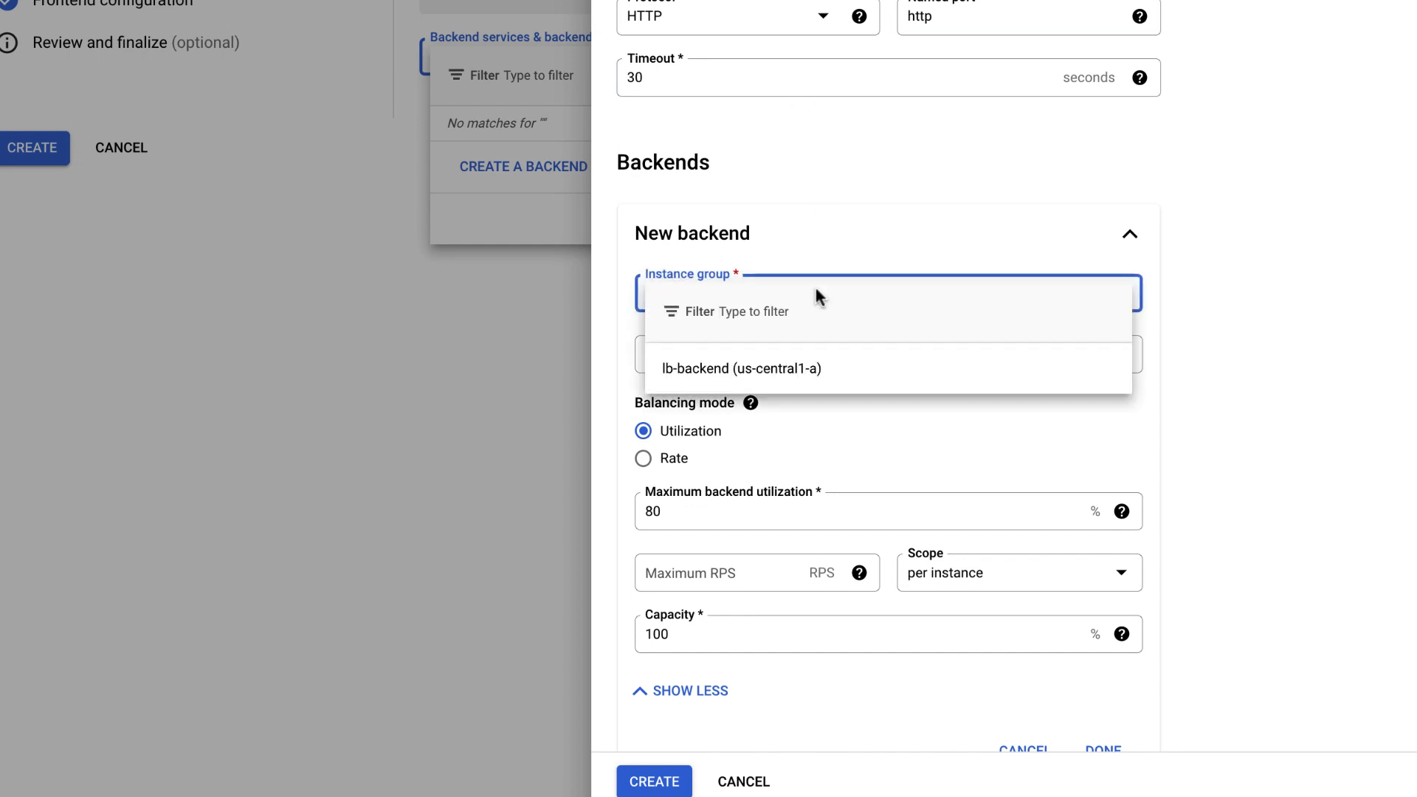
{"action": "left_click", "coordinate": [737, 367]}
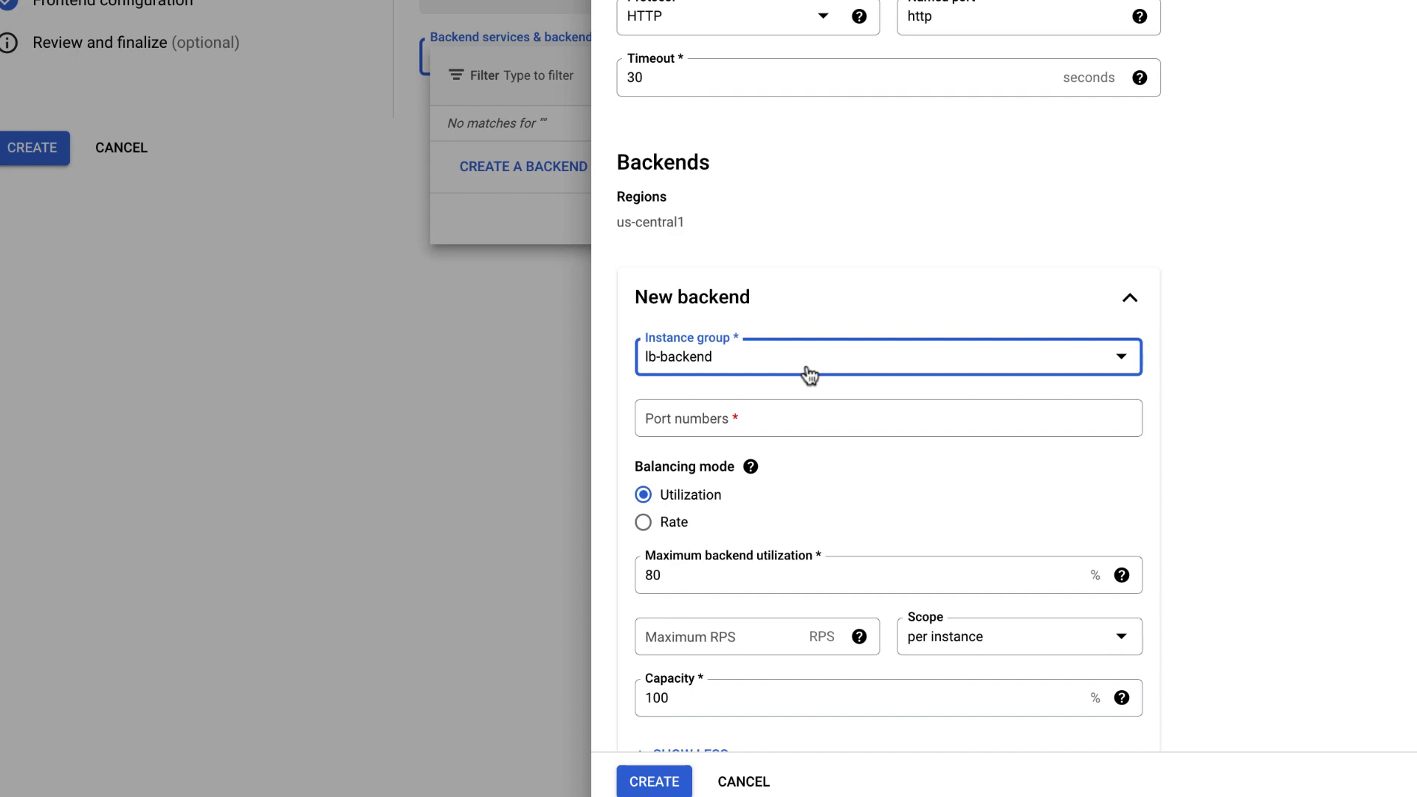
{"action": "type", "text": "80"}
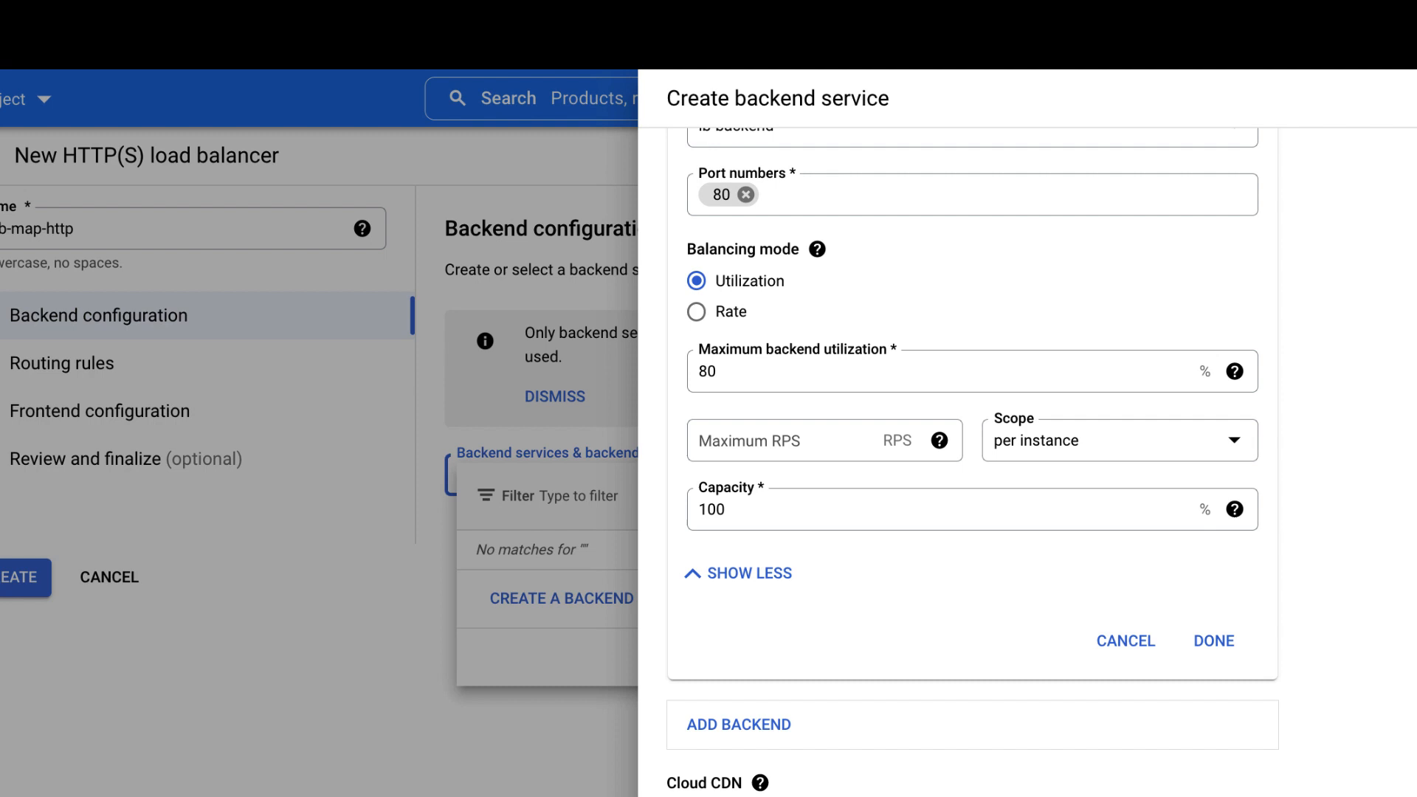
{"action": "left_click", "coordinate": [741, 509]}
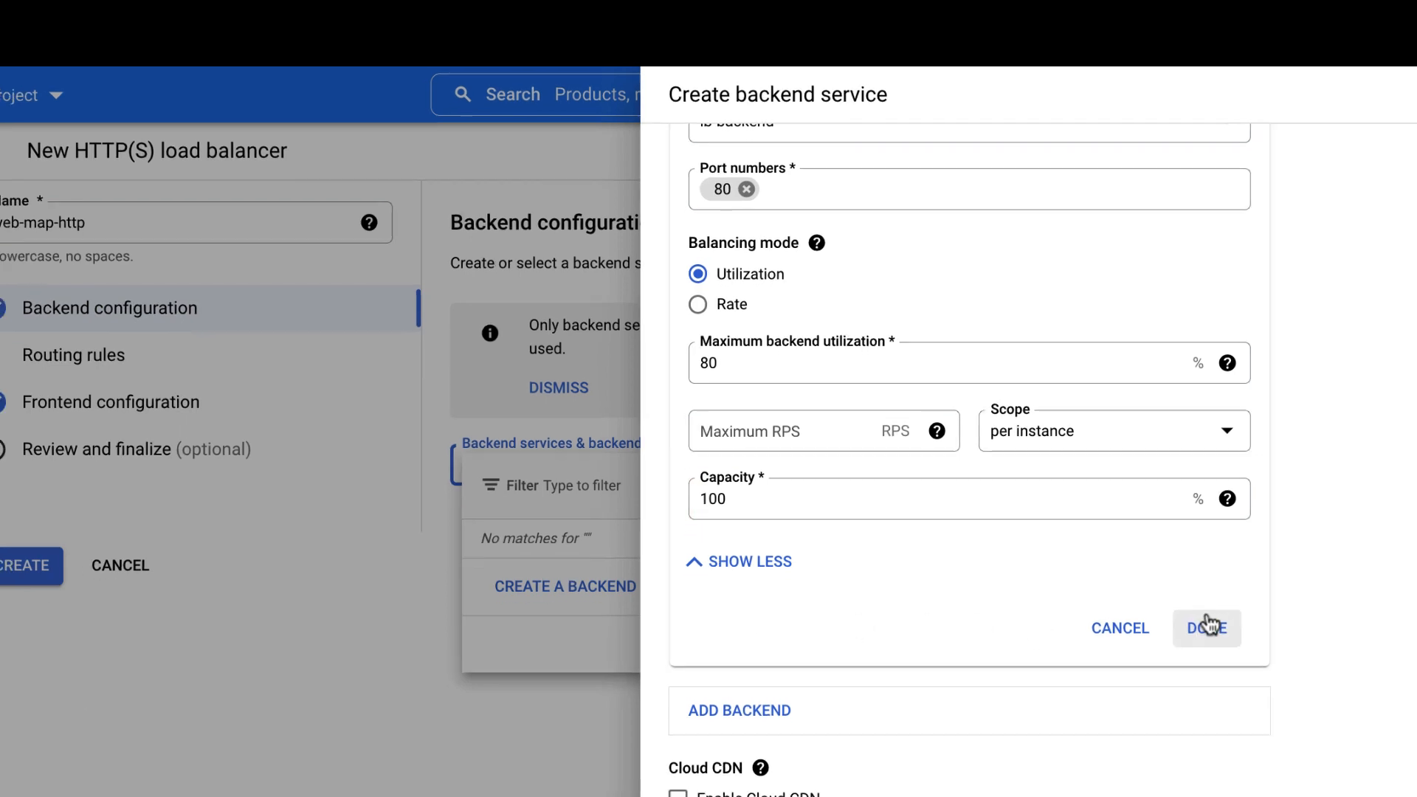
{"action": "left_click", "coordinate": [1205, 628]}
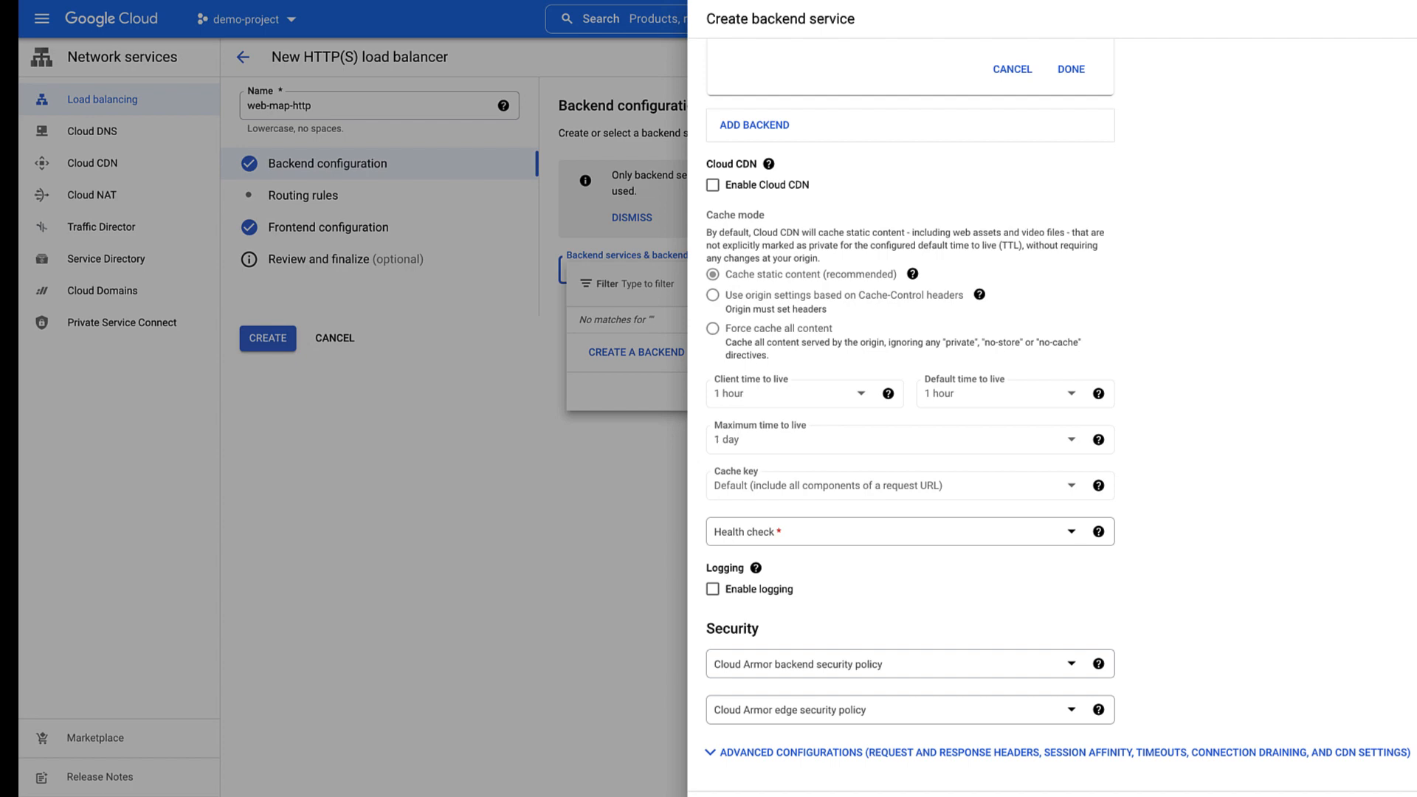
{"action": "mouse_move", "coordinate": [803, 666]}
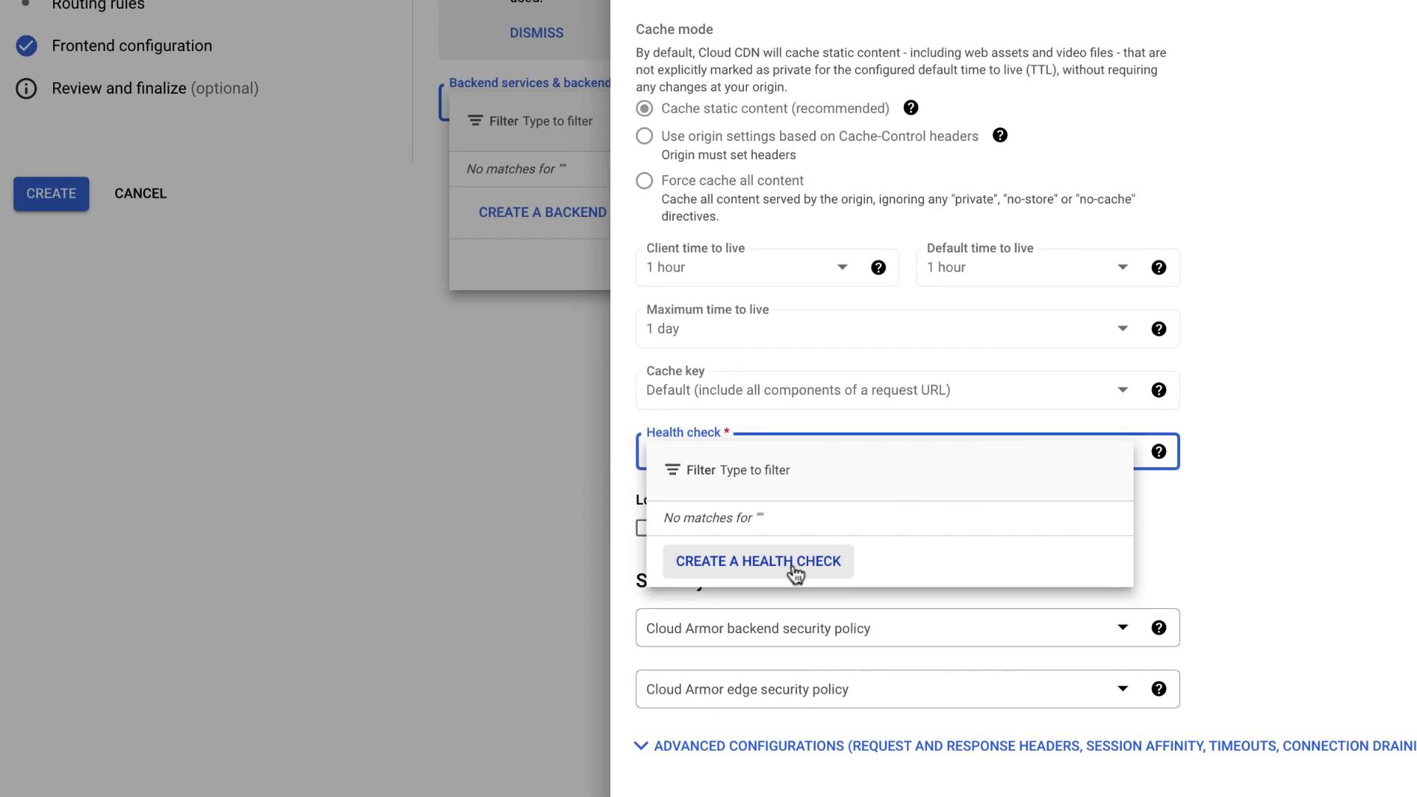
Create a new health check named http-health-check with the HTTP protocol
{"action": "left_click", "coordinate": [757, 561]}
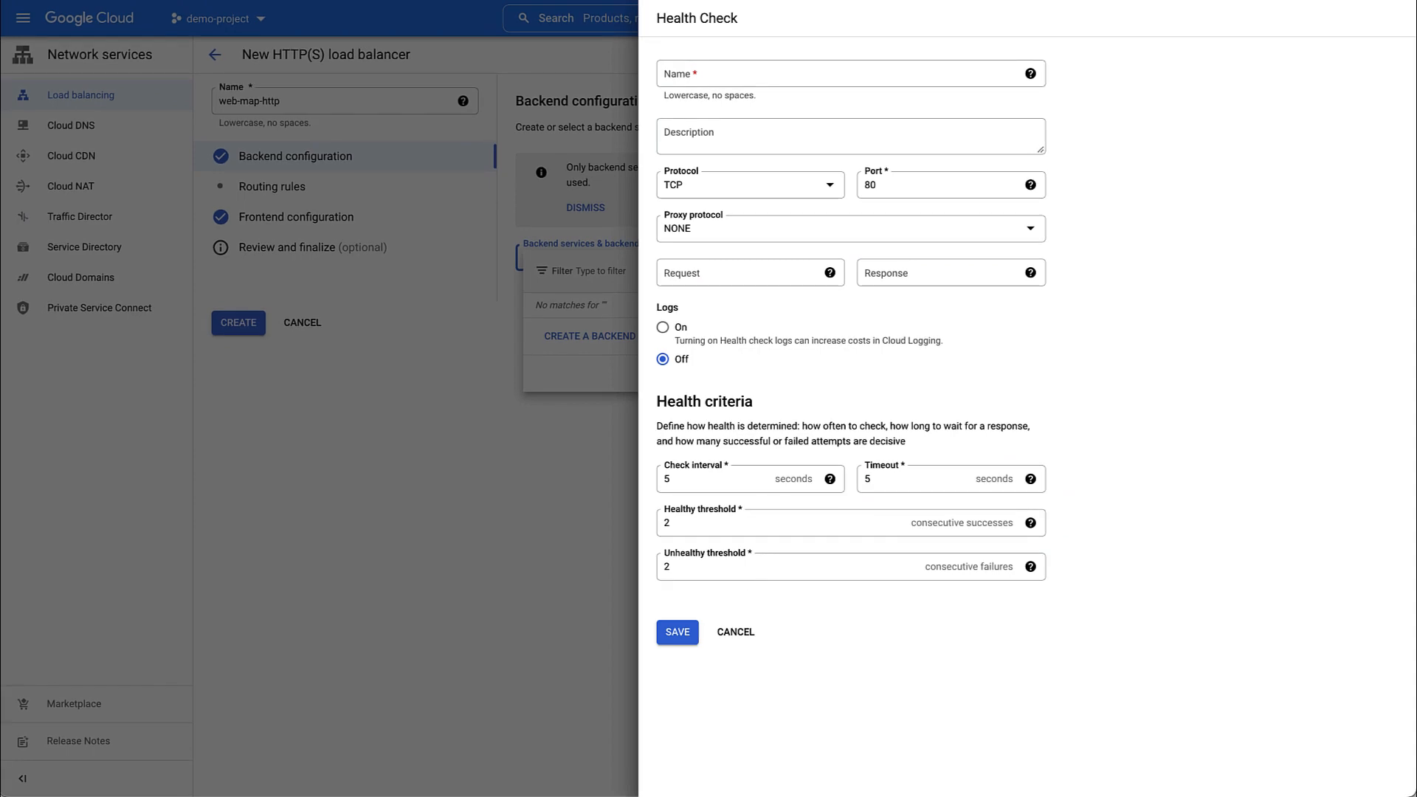
{"action": "type", "text": "http-health-check"}
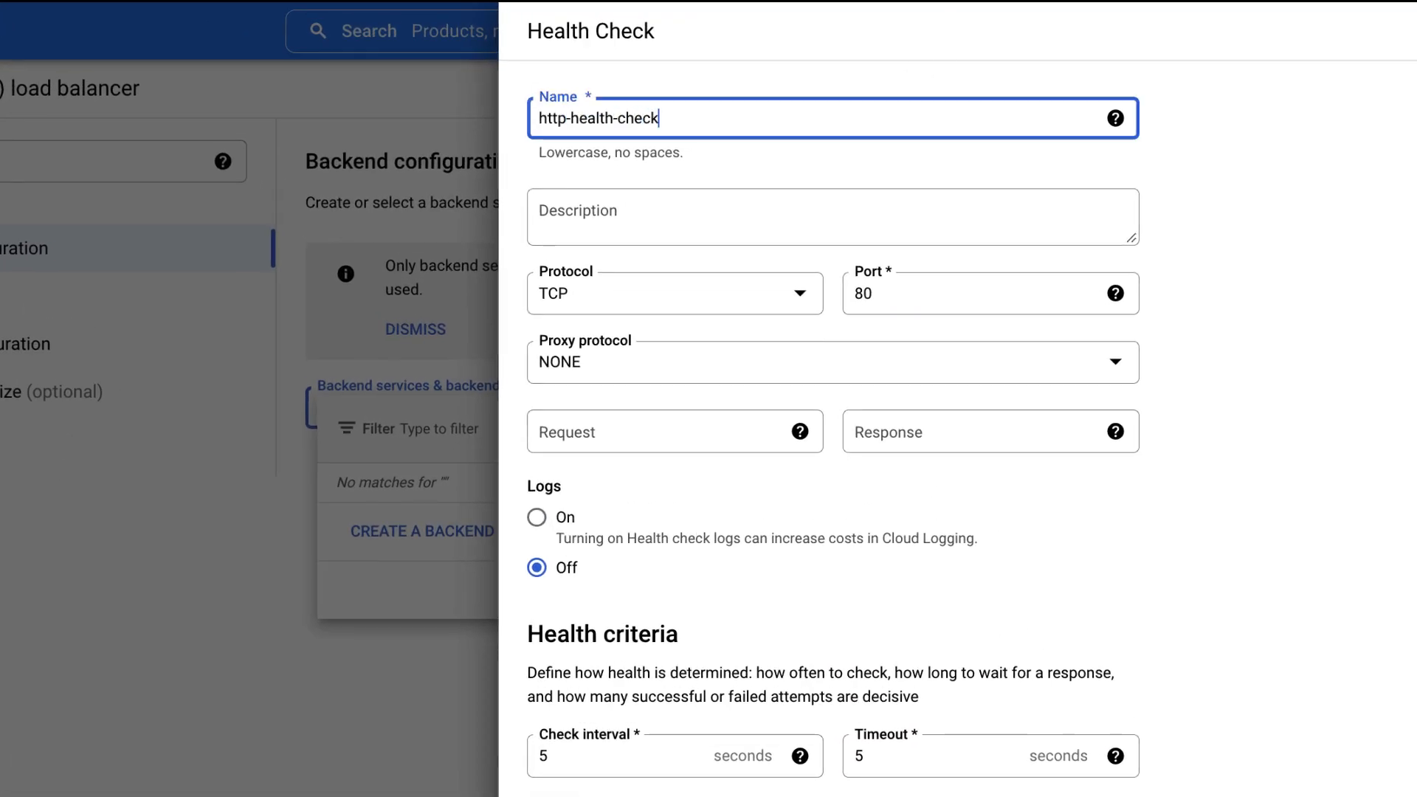
{"action": "left_click", "coordinate": [674, 292]}
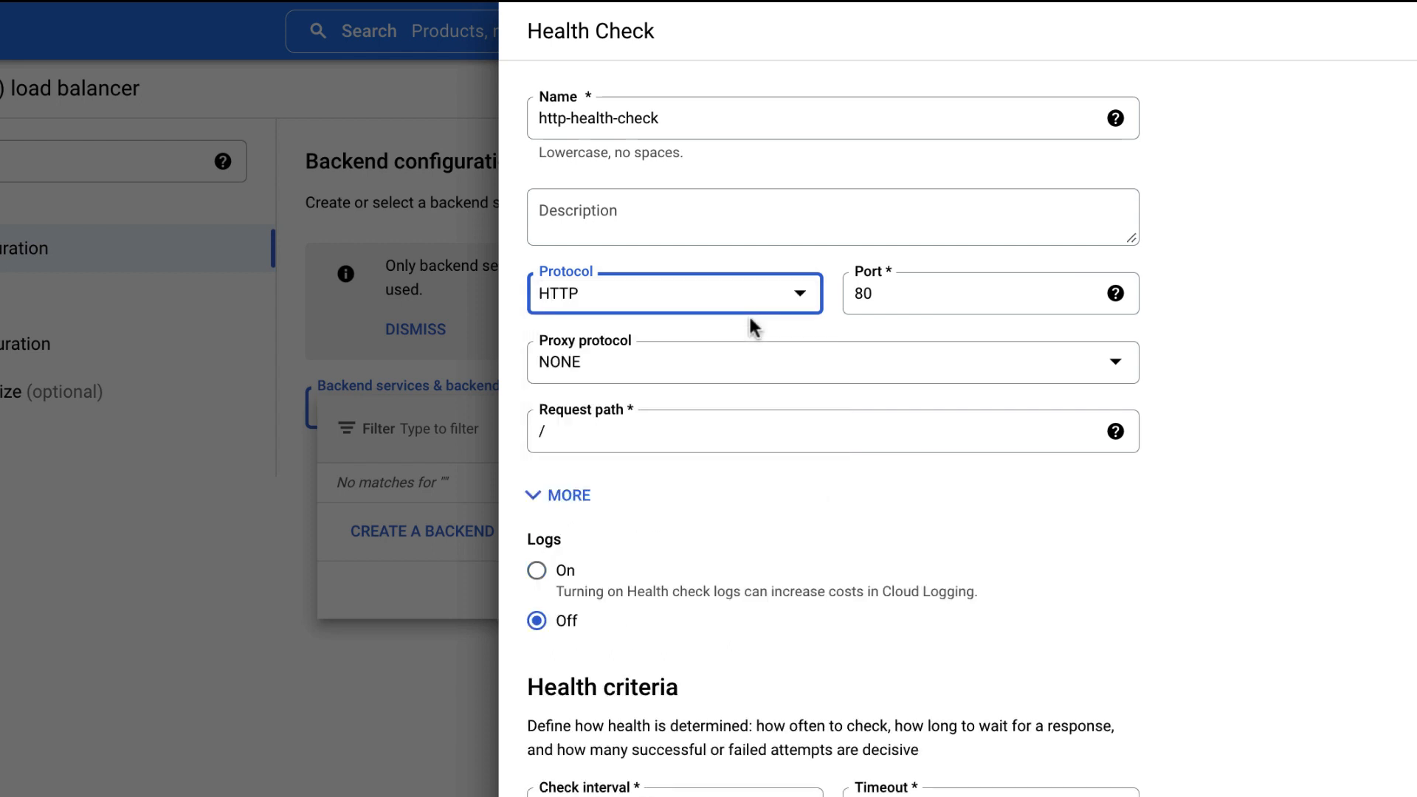
{"action": "left_click", "coordinate": [558, 496]}
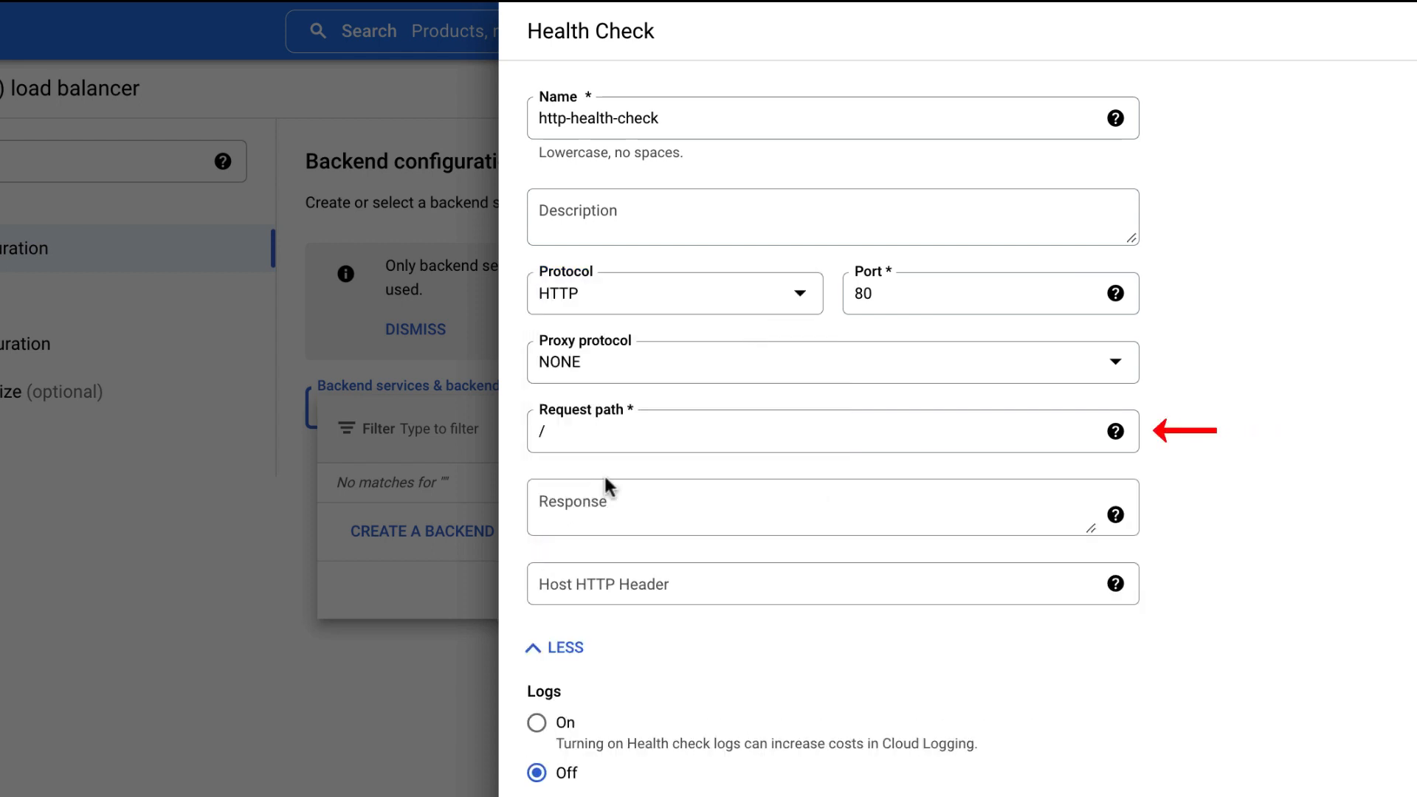
Turn health check logs on and save it to the backend service
{"action": "left_click", "coordinate": [813, 431]}
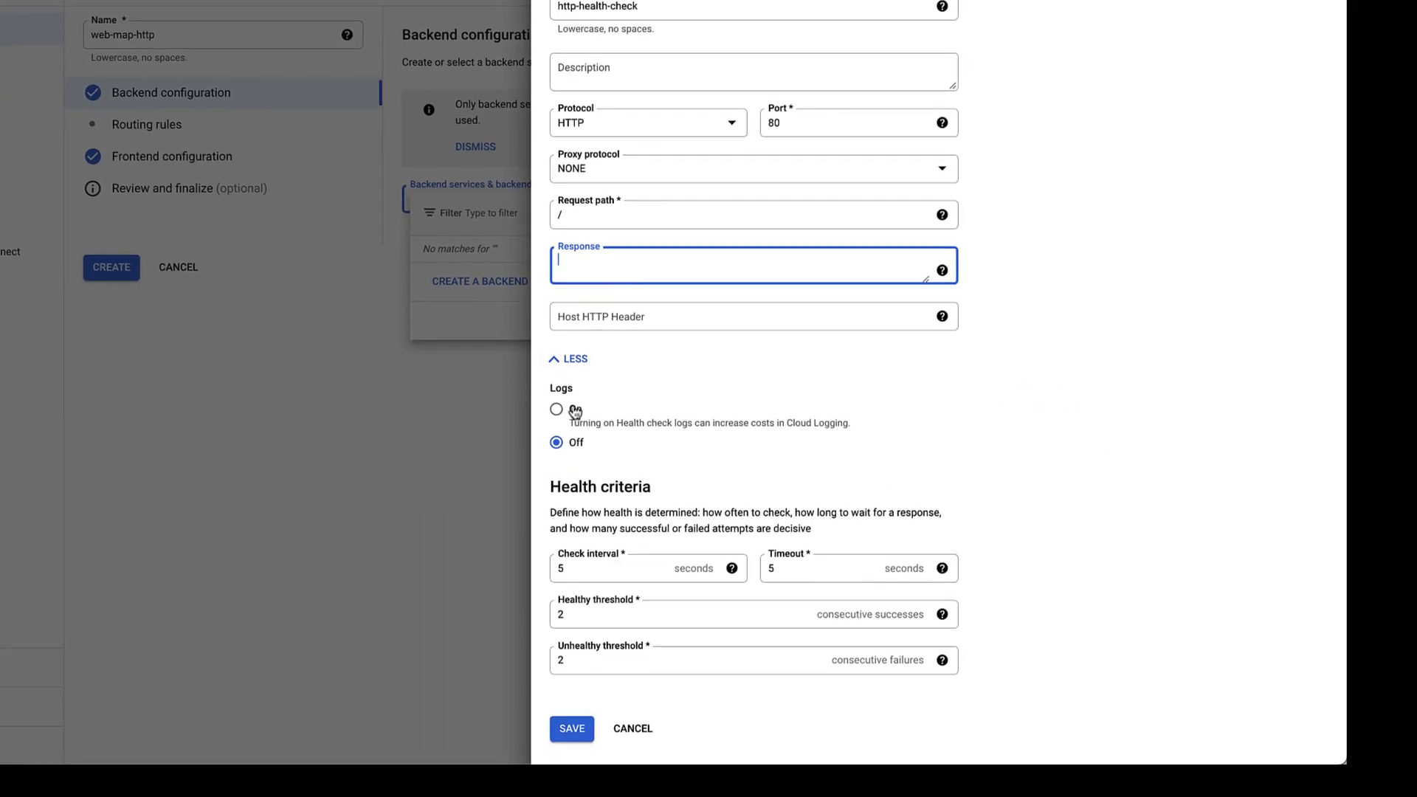
{"action": "left_click", "coordinate": [556, 409]}
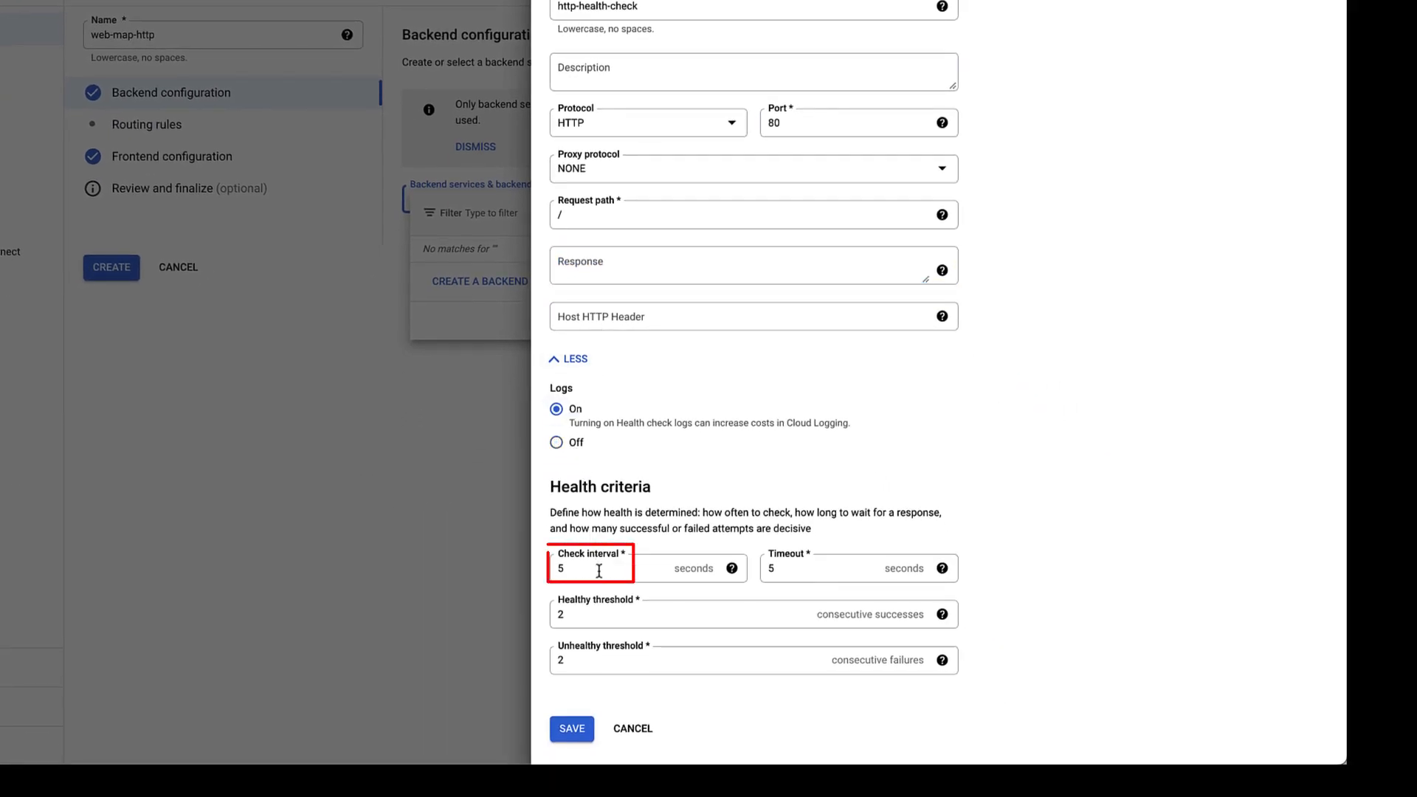
{"action": "left_click", "coordinate": [804, 567]}
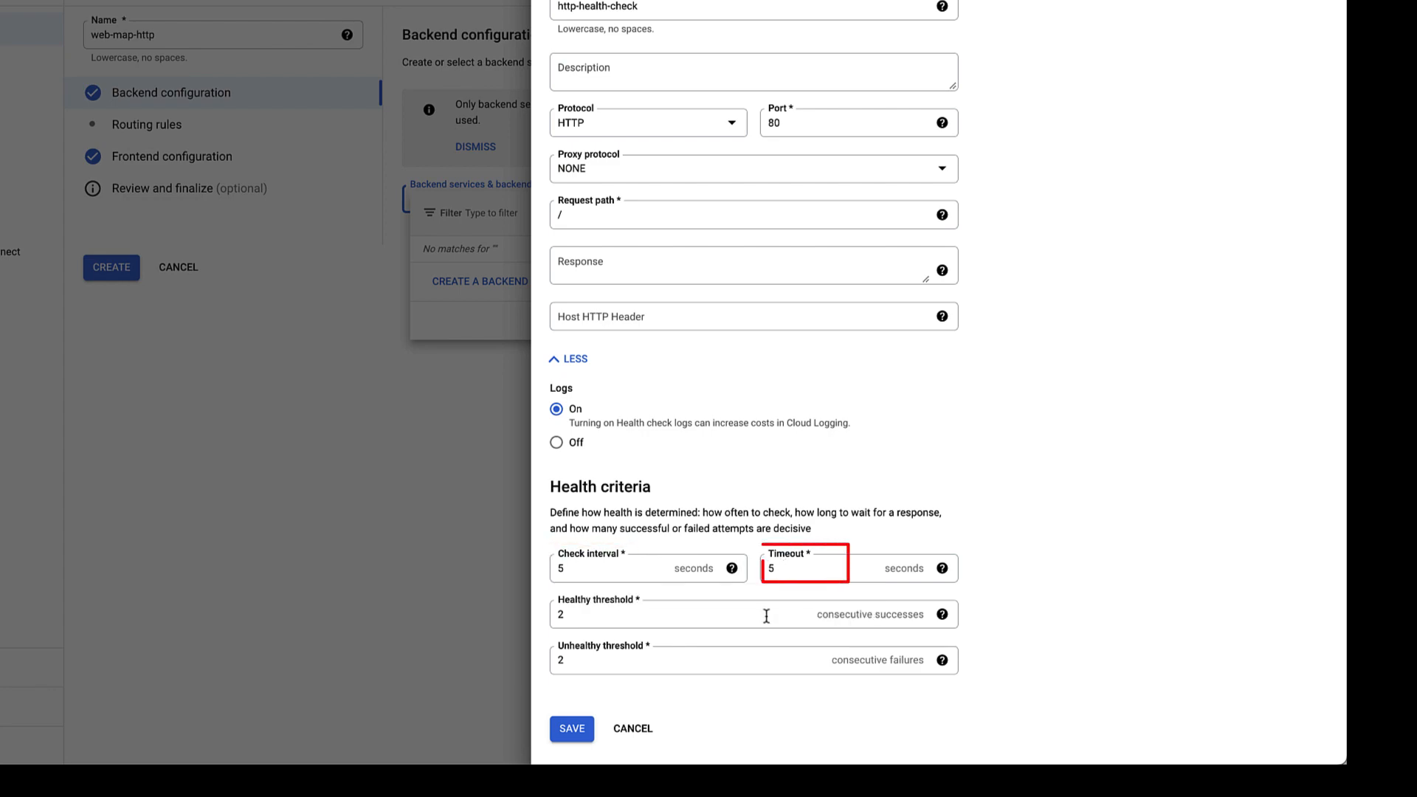
{"action": "left_click", "coordinate": [569, 727]}
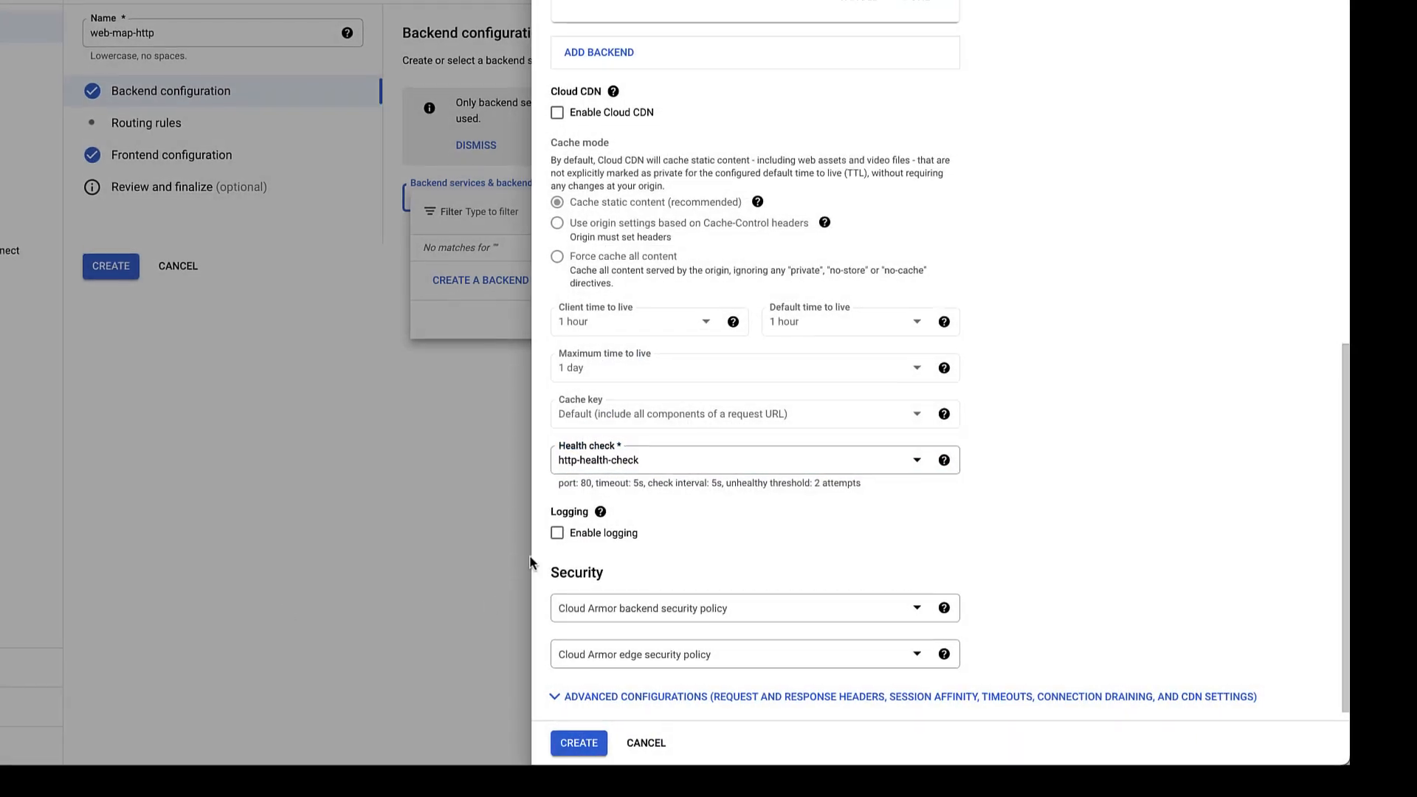
Enable backend service logging with a sample rate of 1
{"action": "left_click", "coordinate": [558, 533]}
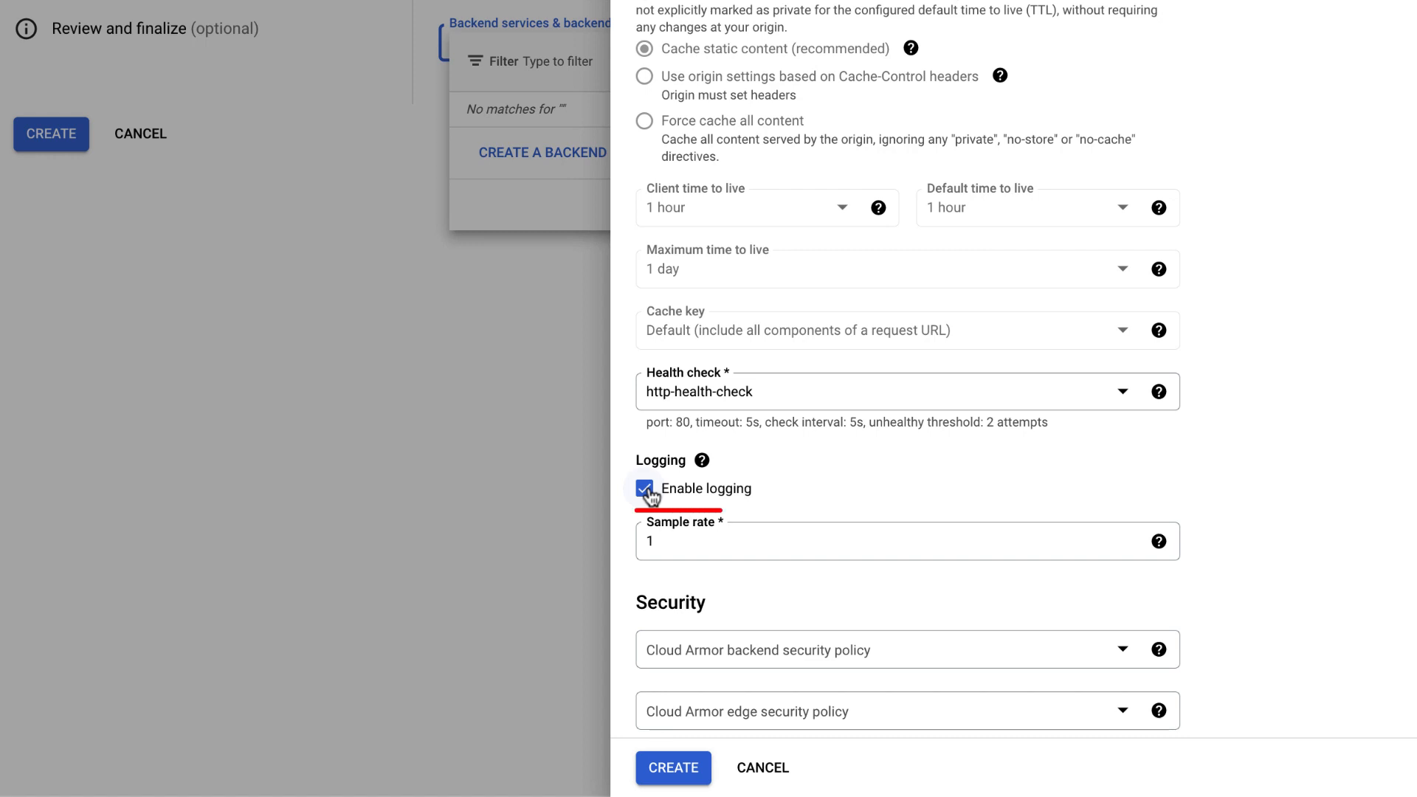
{"action": "left_click", "coordinate": [903, 540]}
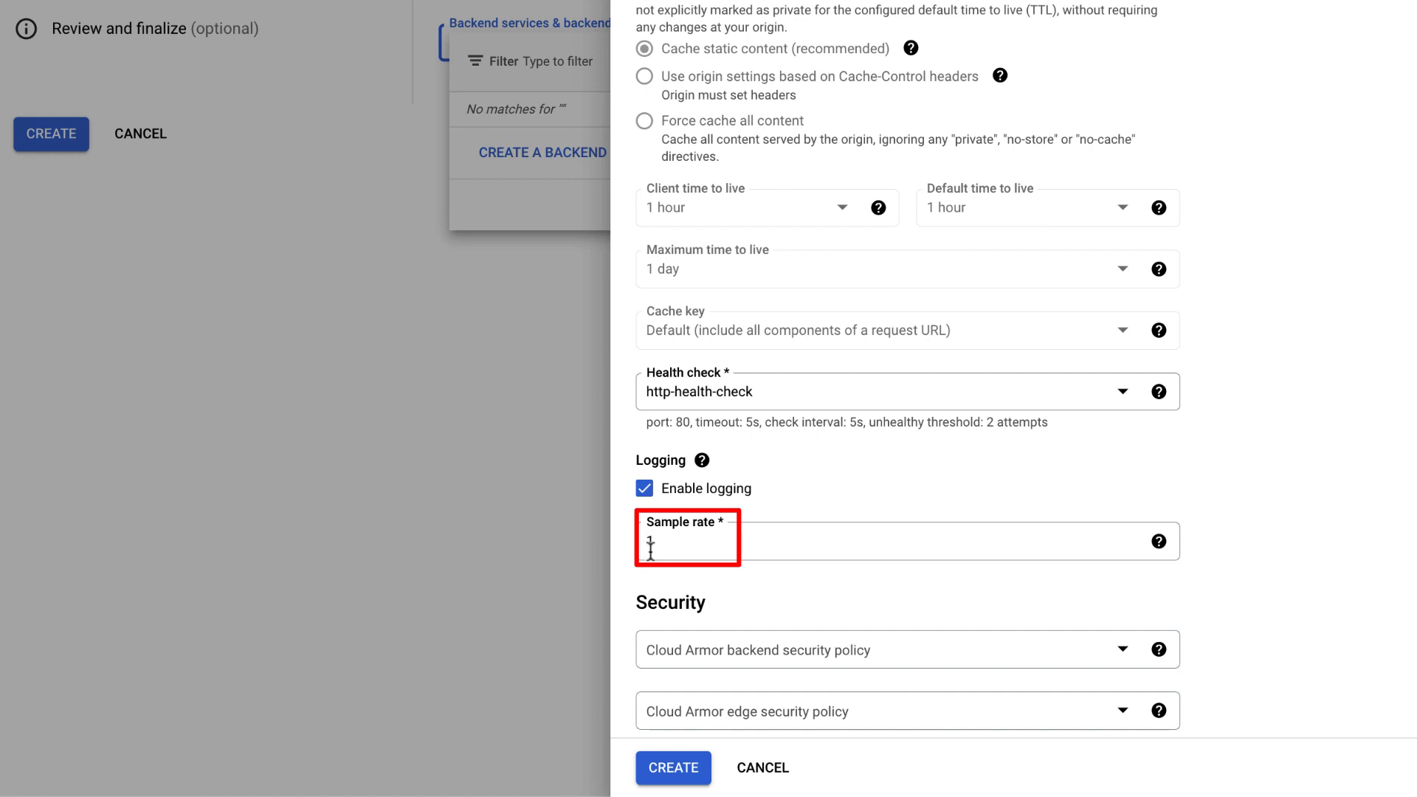
{"action": "type", "text": "1"}
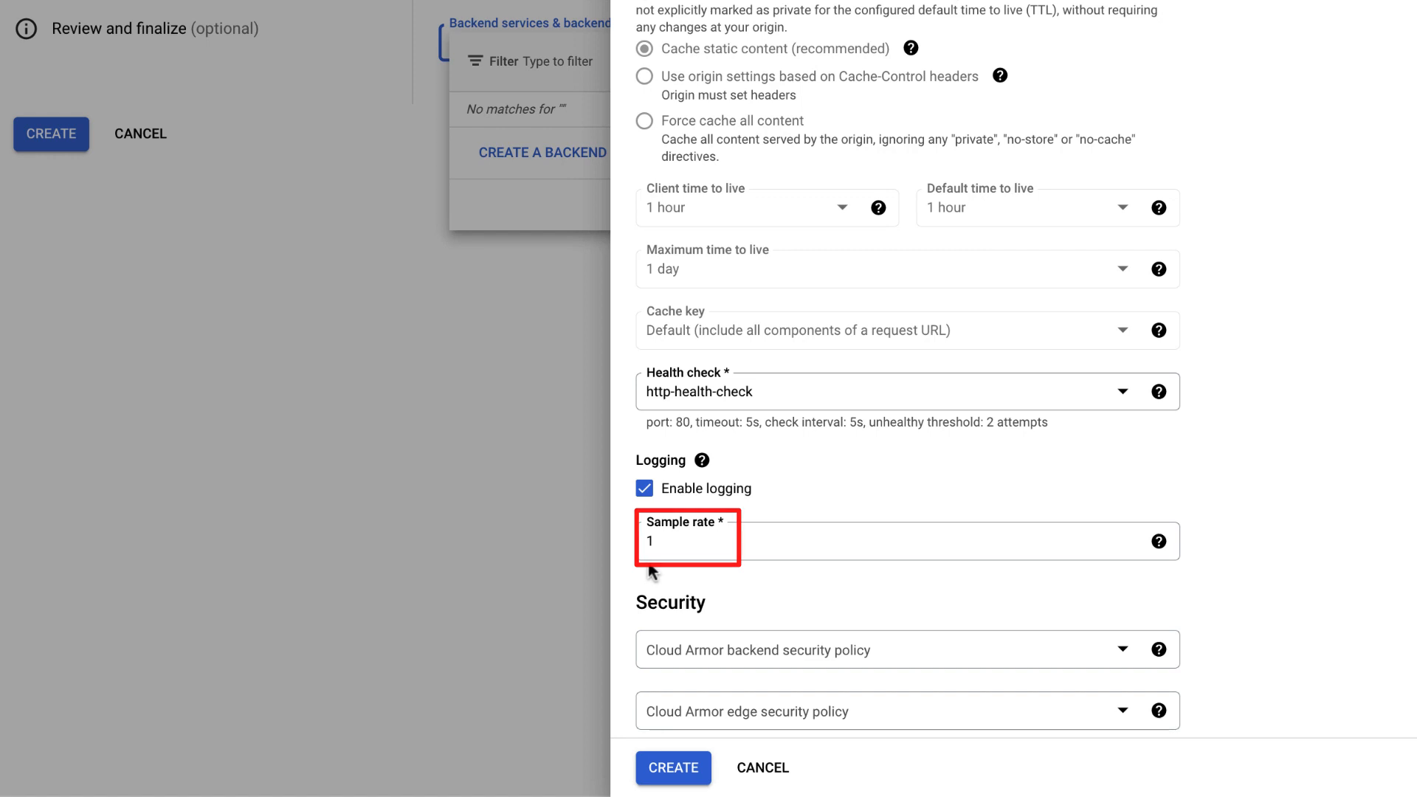
Create web-backend-service and confirm it as the load balancer's chosen backend
{"action": "scroll", "scroll_direction": "down", "scroll_amount": 3}
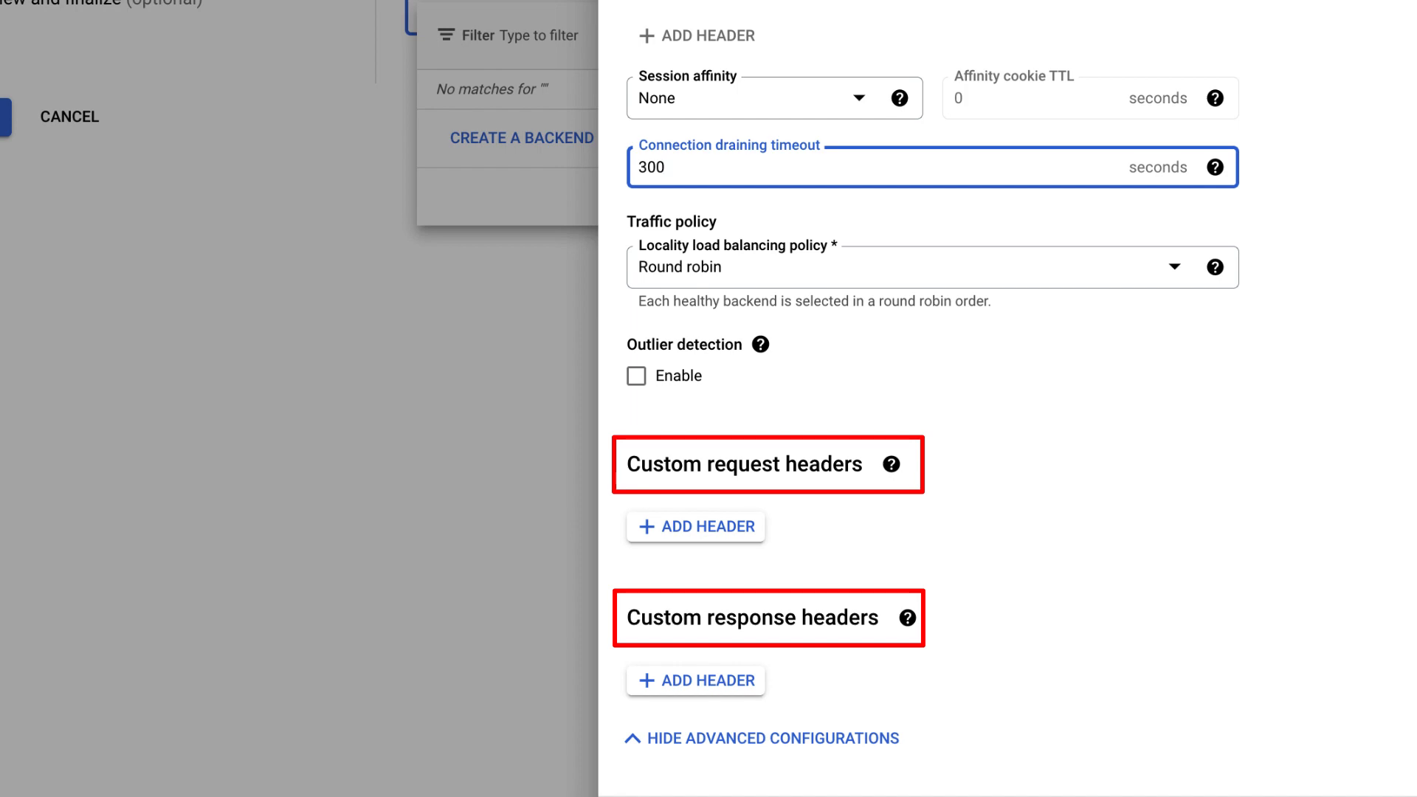
{"action": "scroll", "scroll_direction": "down", "scroll_amount": 3}
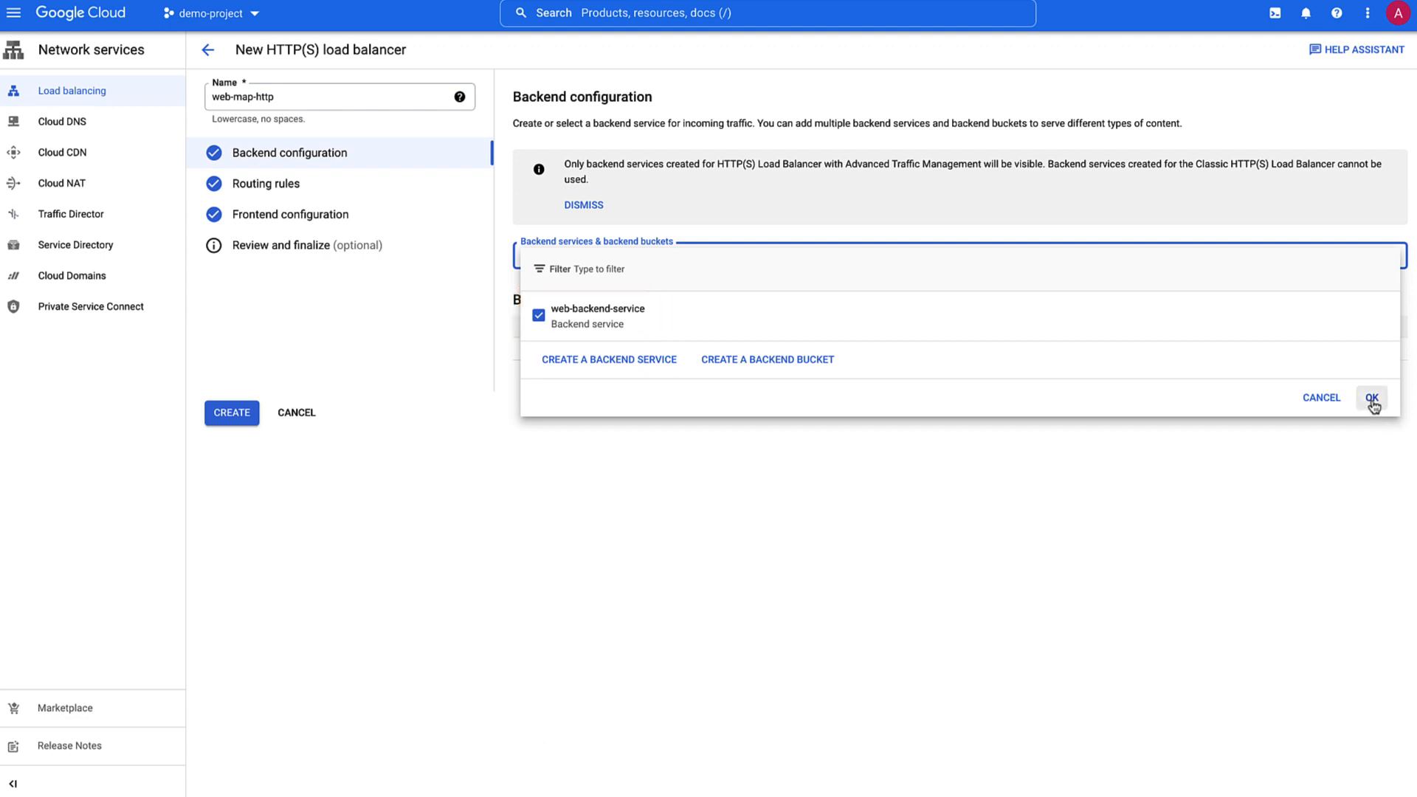
{"action": "left_click", "coordinate": [1371, 397]}
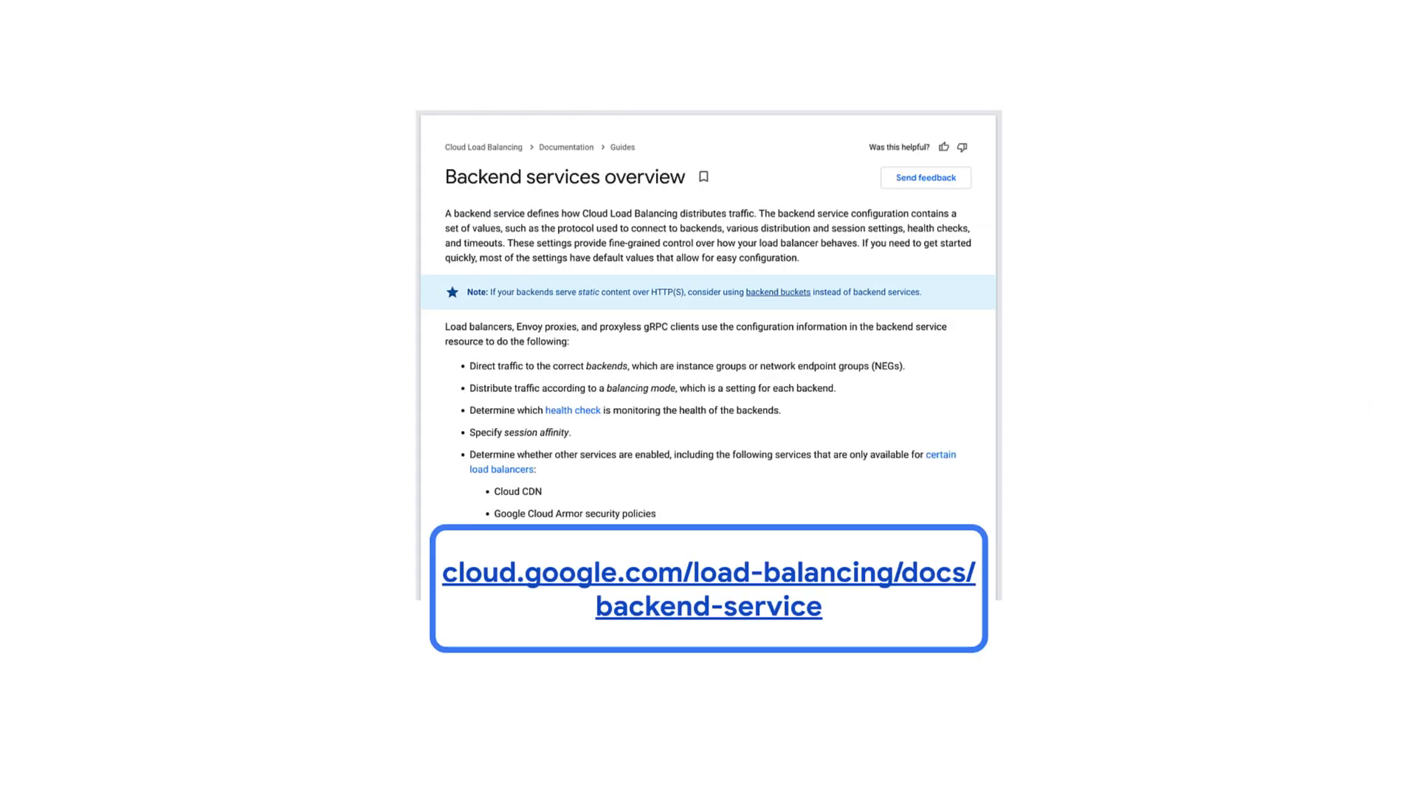